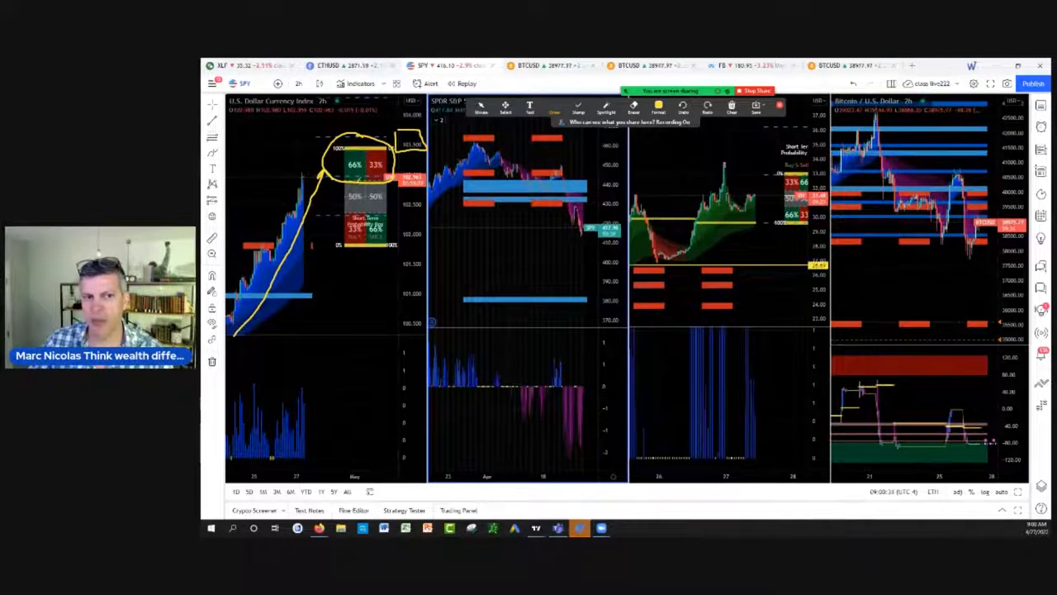
# Handwrite a note by the Dollar Index chart and sketch a downward path on the S&P chart
pyautogui.moveTo(248, 146); pyautogui.dragTo(240, 179)
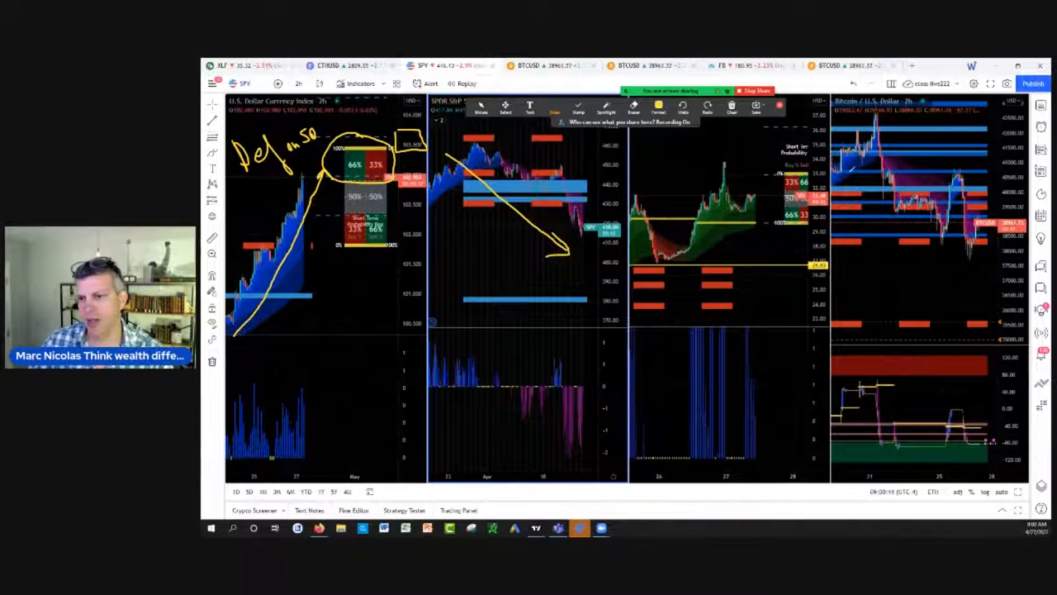
pyautogui.moveTo(856, 168); pyautogui.dragTo(961, 284)
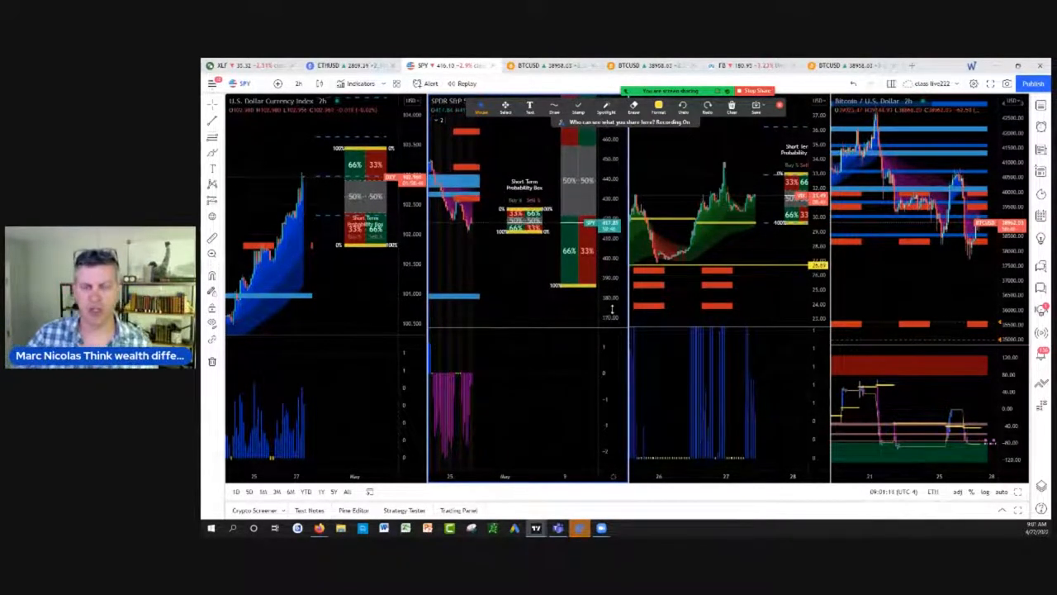
pyautogui.moveTo(527, 284)
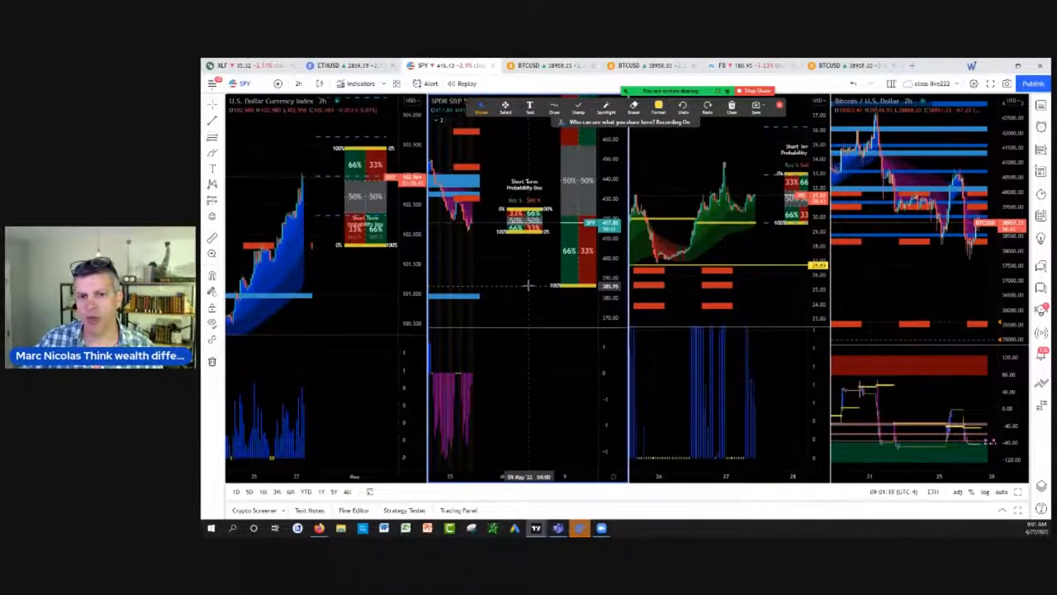
pyautogui.moveTo(740, 272)
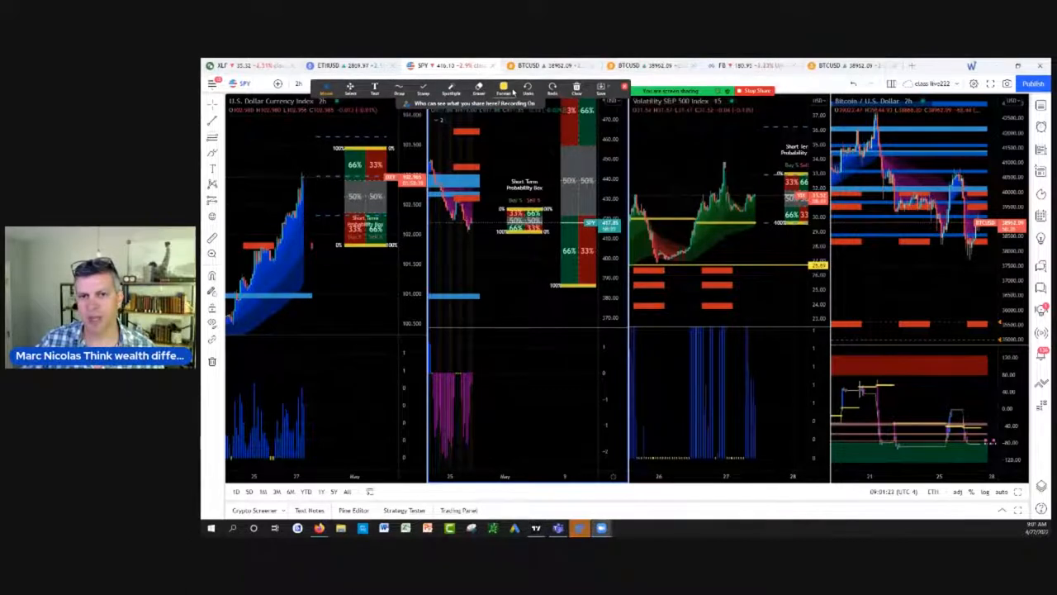
# Select the VIX pane, add the probability indicators, and circle the 66%/33% odds on the S&P box
pyautogui.click(396, 86)
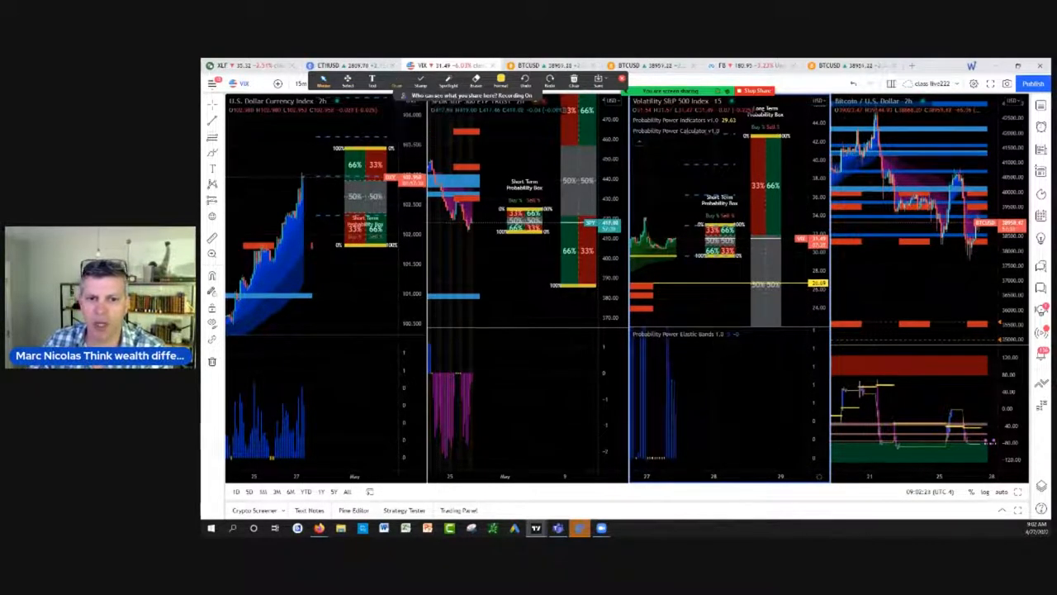
pyautogui.moveTo(545, 218); pyautogui.dragTo(595, 306)
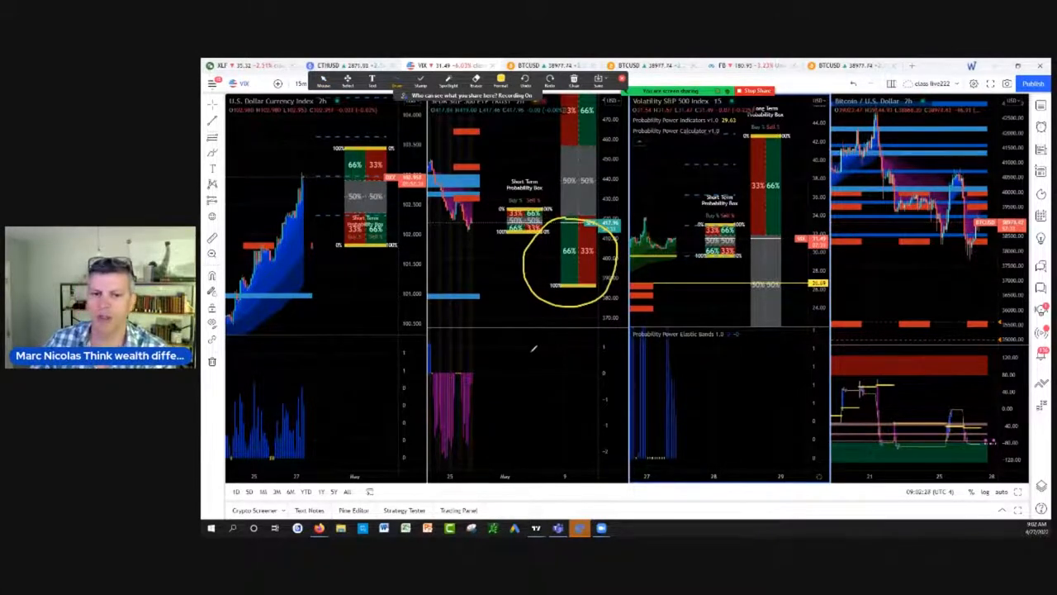
pyautogui.click(575, 83)
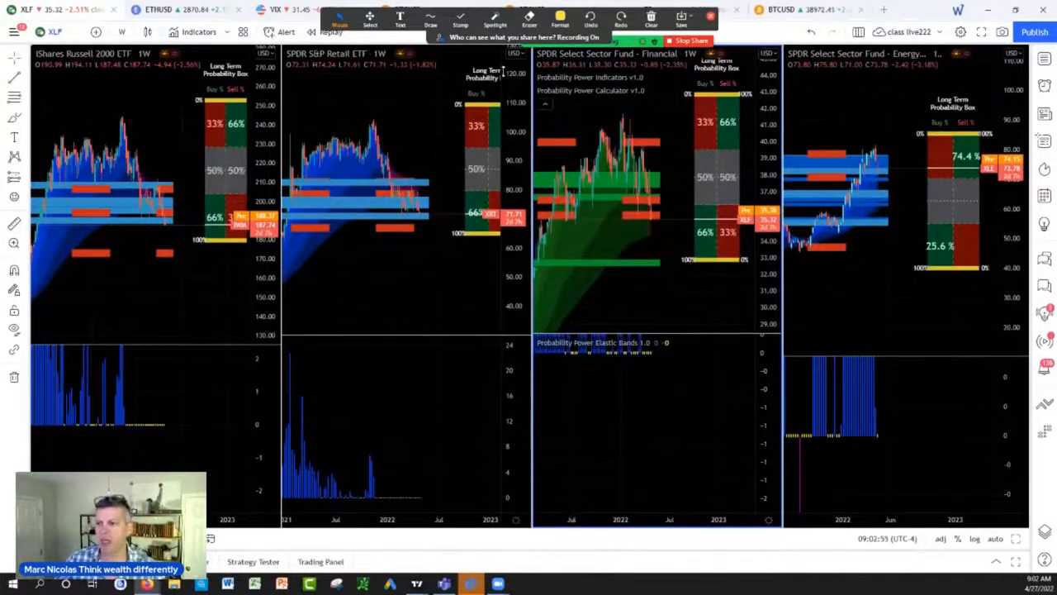
# Switch to the freehand Brush and sketch the double top over the Russell 2000 prices
pyautogui.click(430, 31)
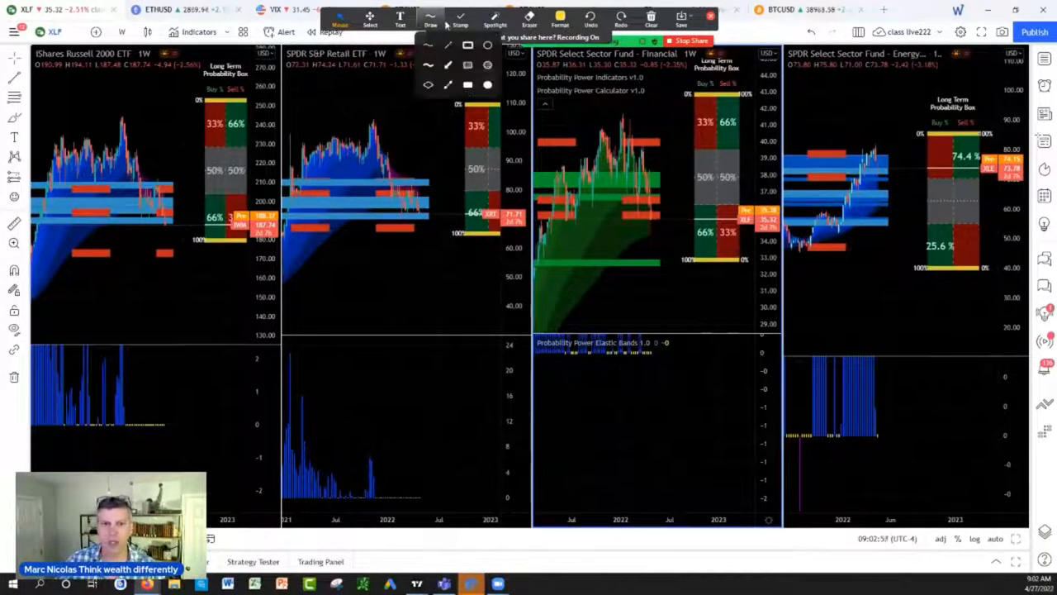
pyautogui.click(429, 16)
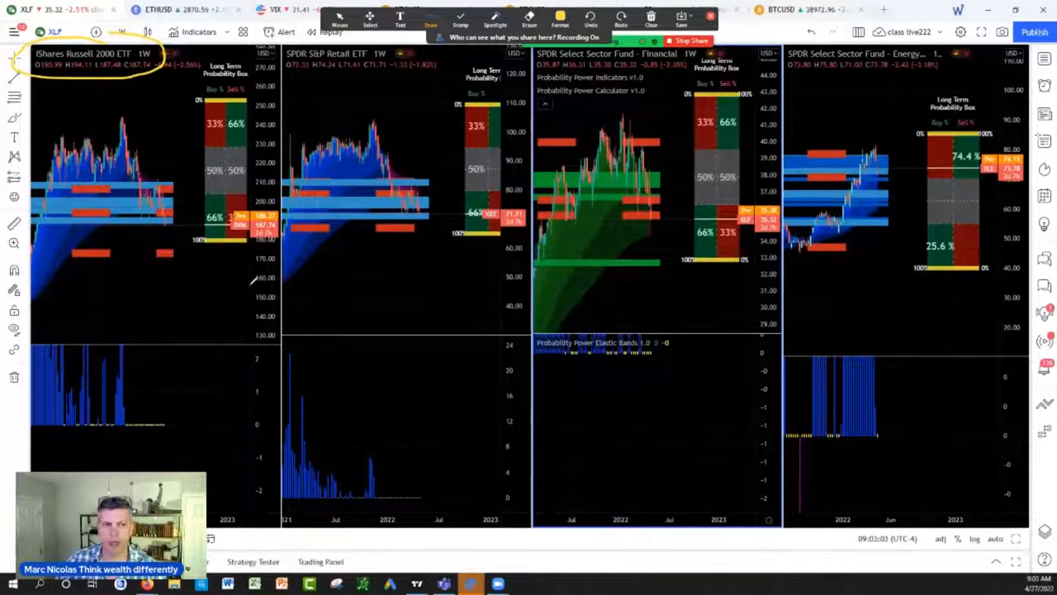
pyautogui.moveTo(50, 149)
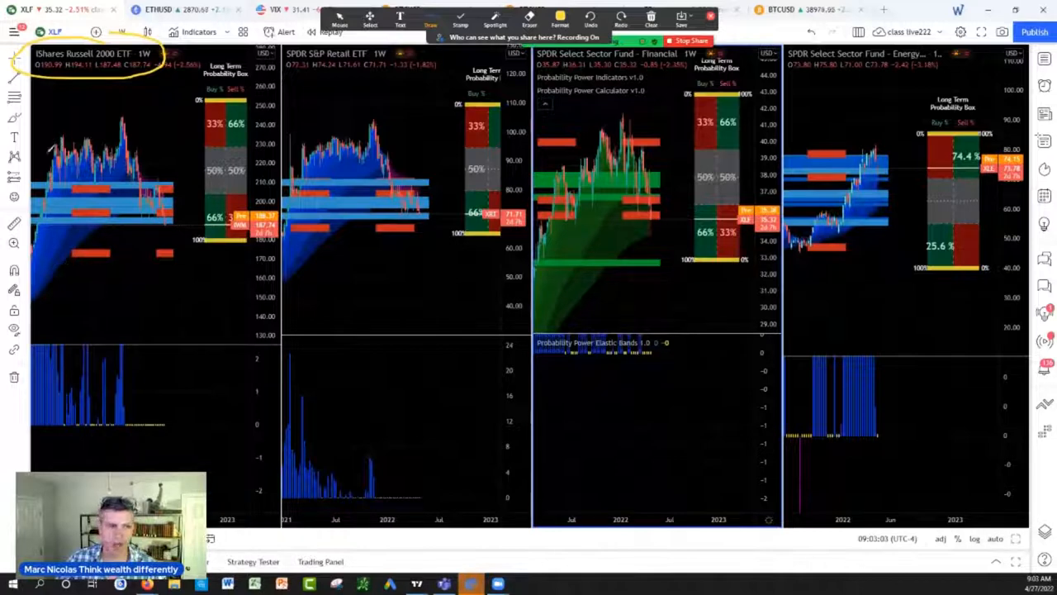
pyautogui.moveTo(50, 136); pyautogui.dragTo(129, 124)
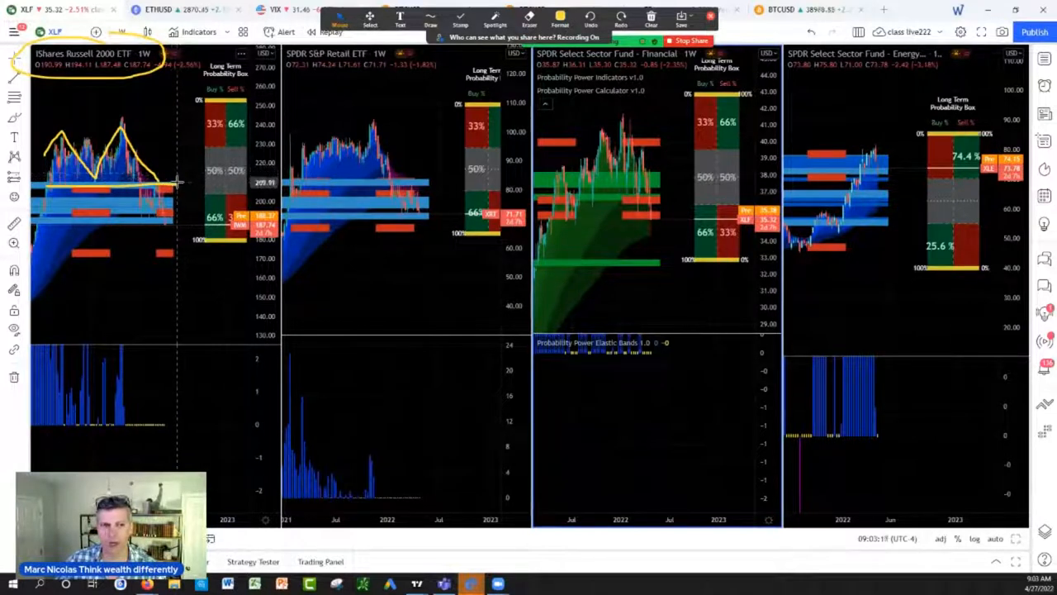
pyautogui.moveTo(182, 239)
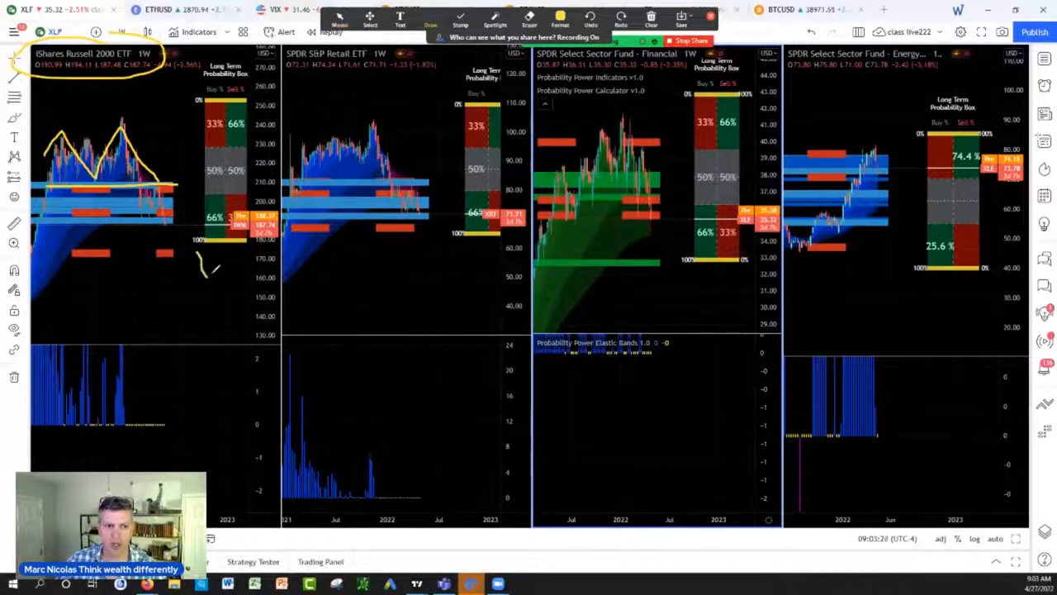
# Write the 178 and 174 levels under the Russell chart and circle the 176 target
pyautogui.moveTo(198, 247); pyautogui.dragTo(244, 278)
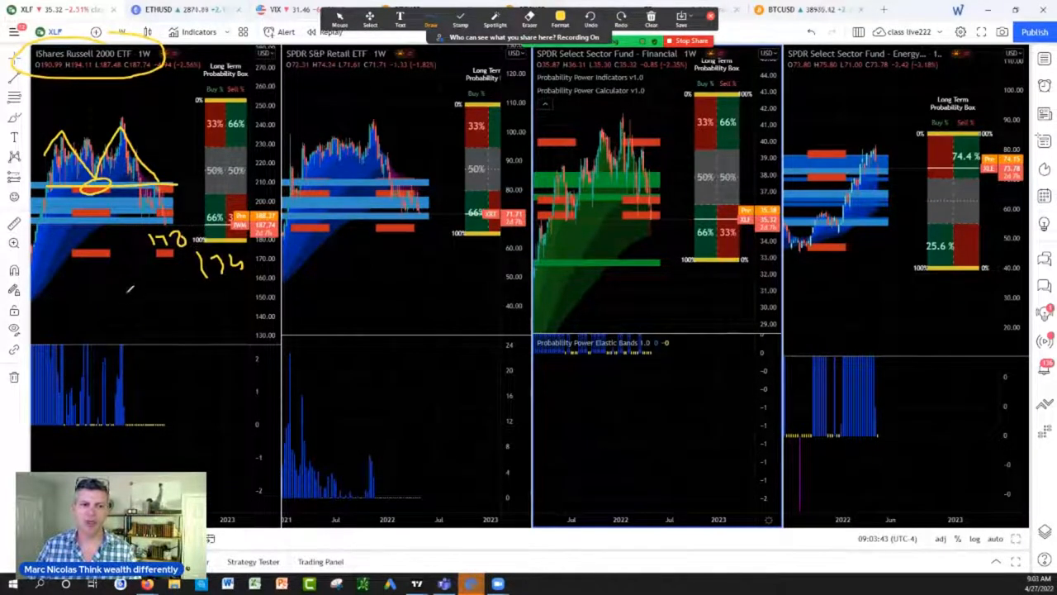
pyautogui.moveTo(113, 297); pyautogui.dragTo(152, 339)
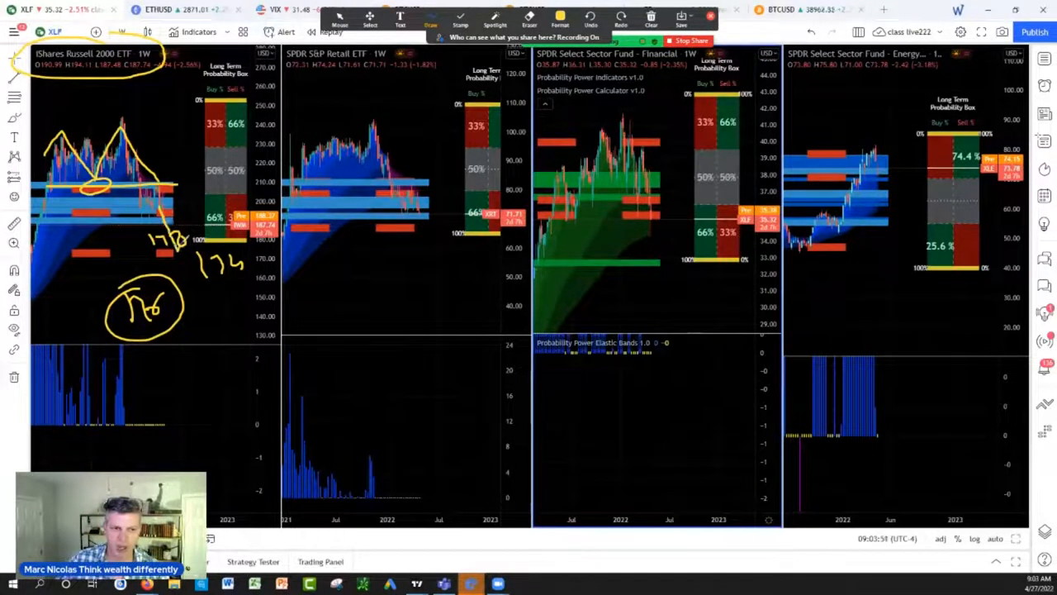
pyautogui.moveTo(174, 247); pyautogui.dragTo(211, 195)
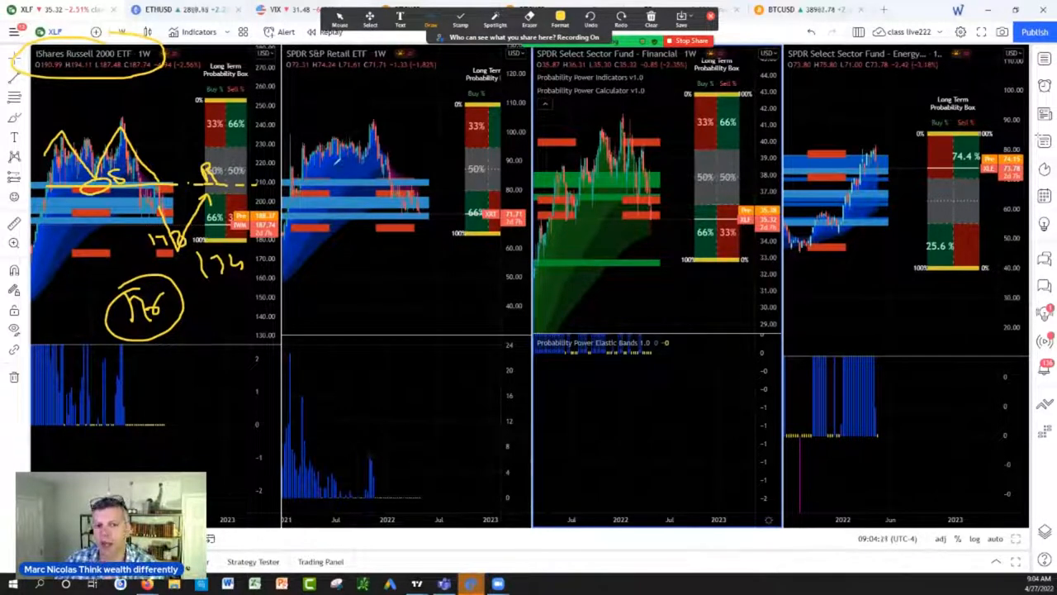
pyautogui.moveTo(377, 314)
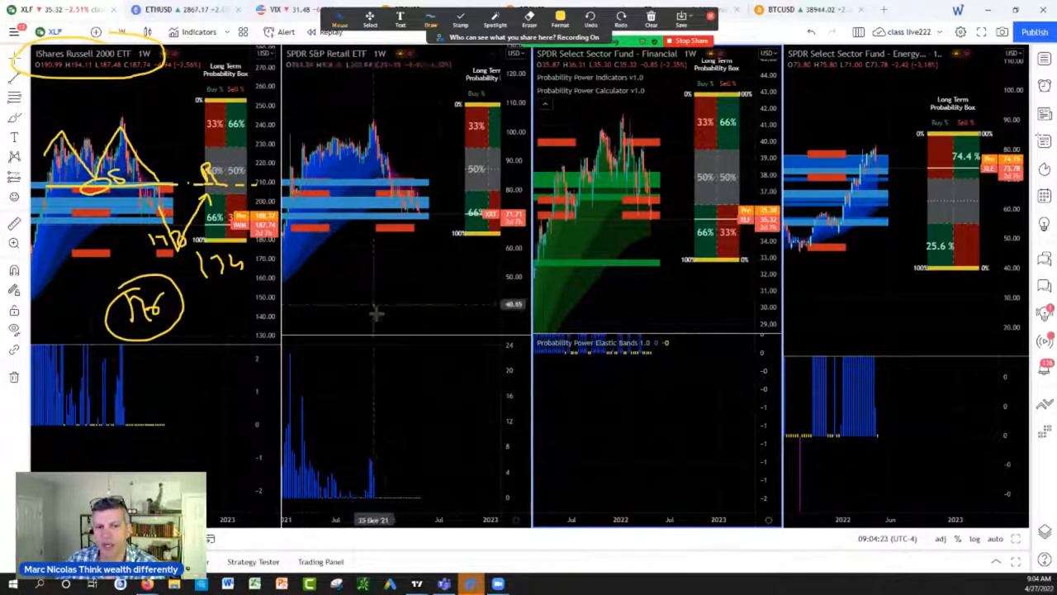
# Trace the topping shape on the XRT retail ETF chart with the Brush
pyautogui.click(429, 18)
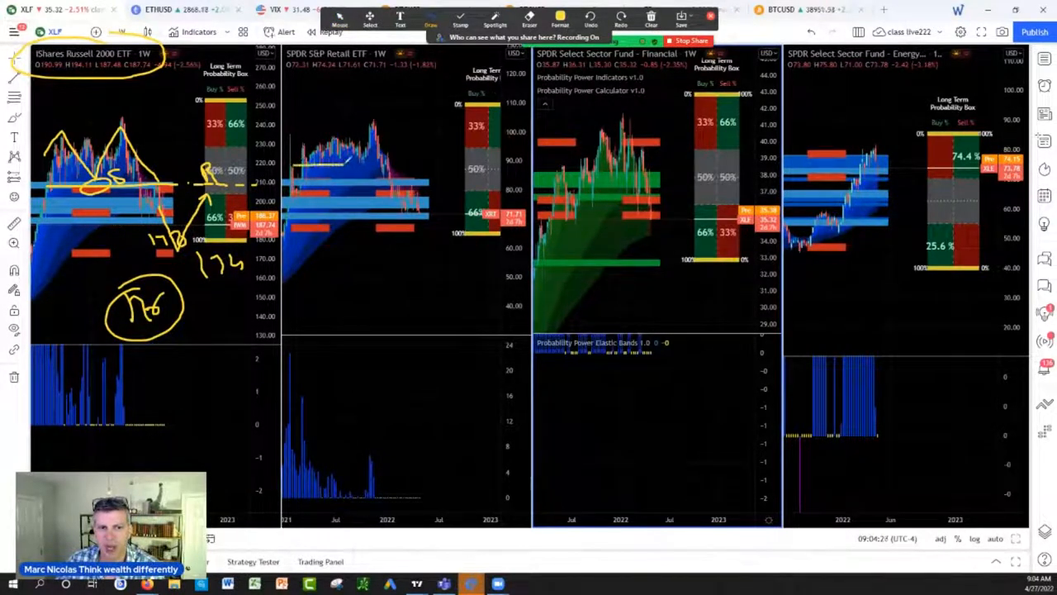
pyautogui.moveTo(306, 136); pyautogui.dragTo(405, 157)
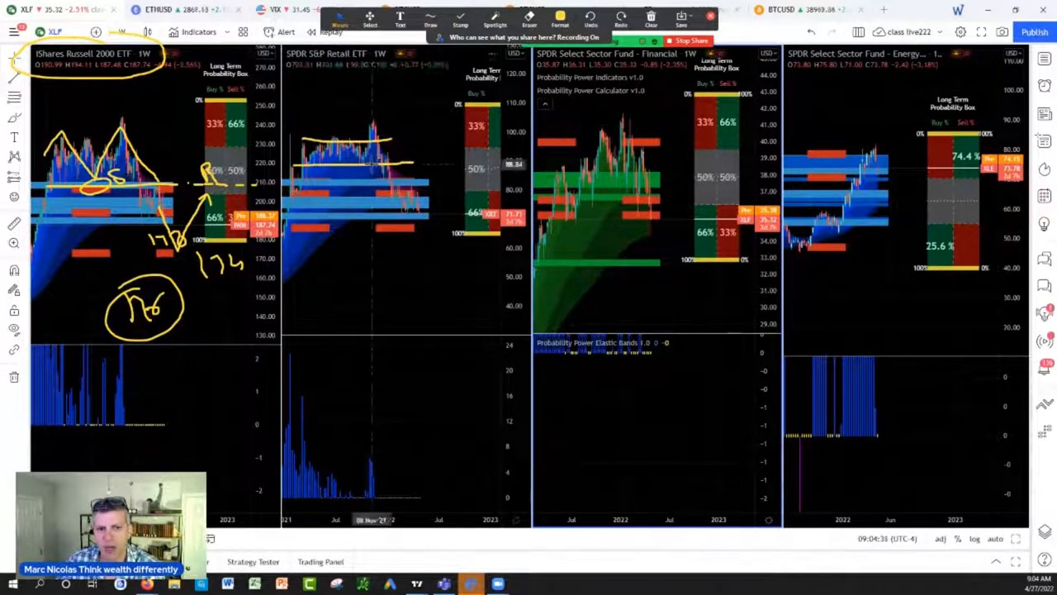
pyautogui.click(429, 18)
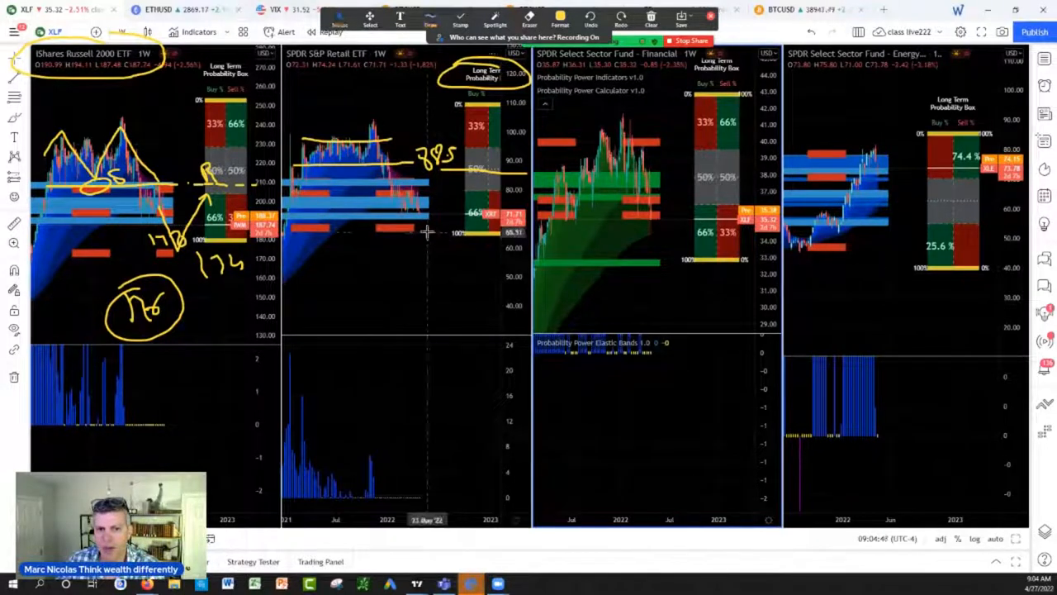
pyautogui.moveTo(430, 235)
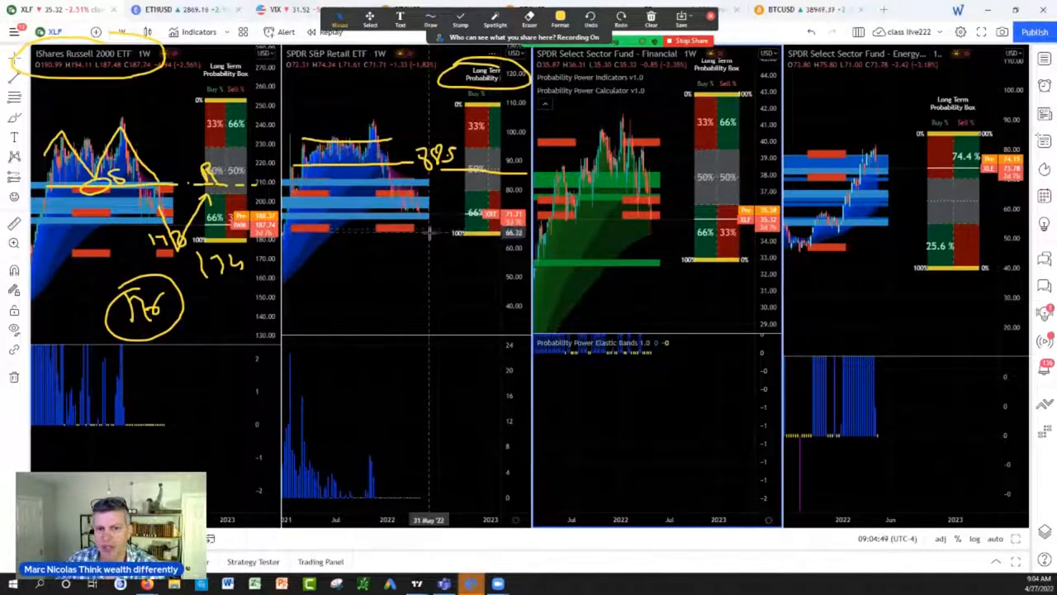
# Write the 63 level and related price notes under the retail chart
pyautogui.click(429, 18)
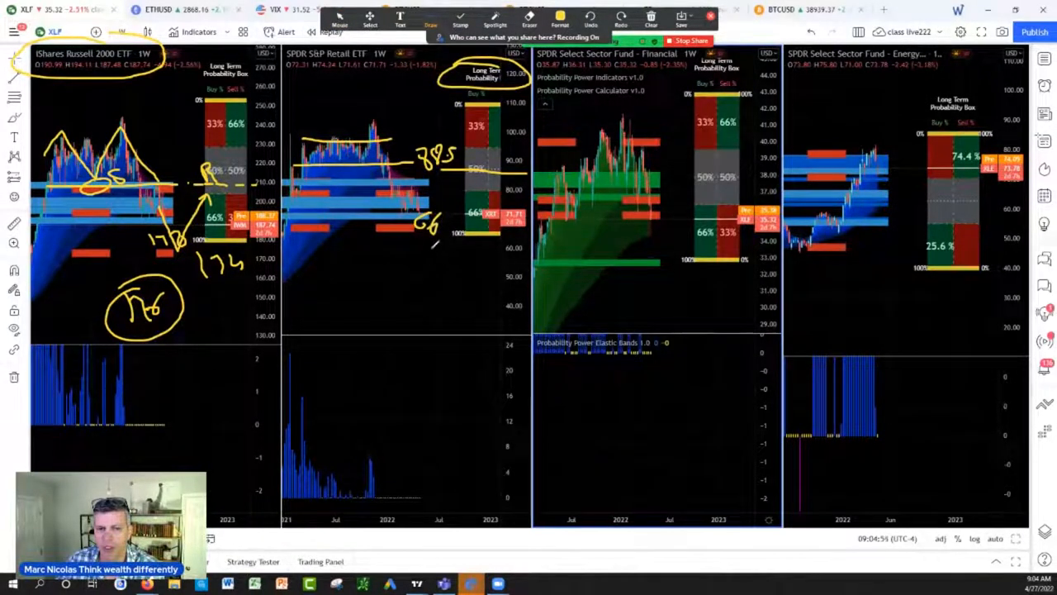
pyautogui.moveTo(413, 251); pyautogui.dragTo(443, 264)
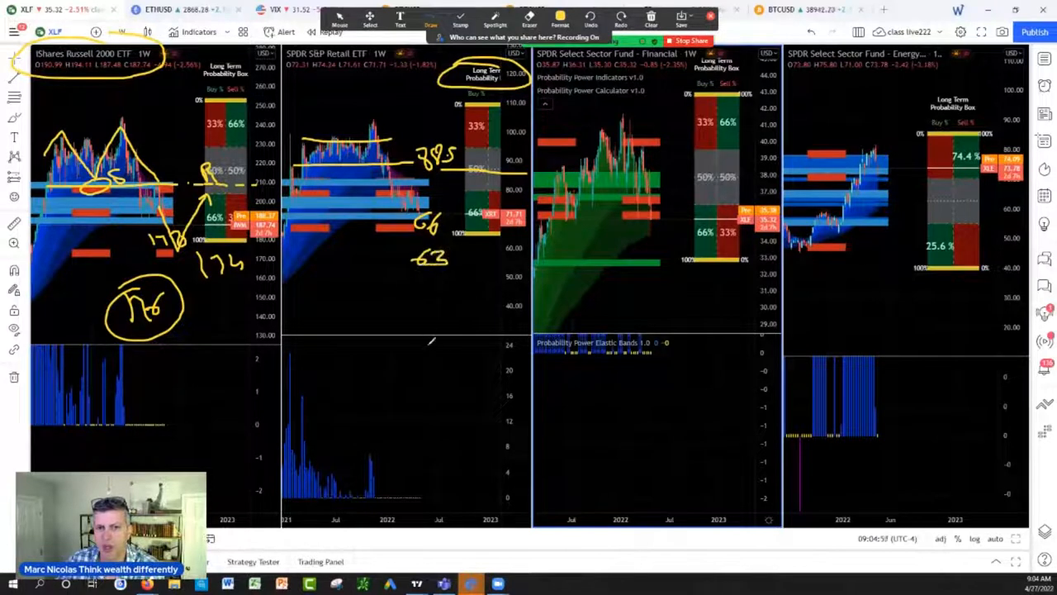
pyautogui.moveTo(479, 297)
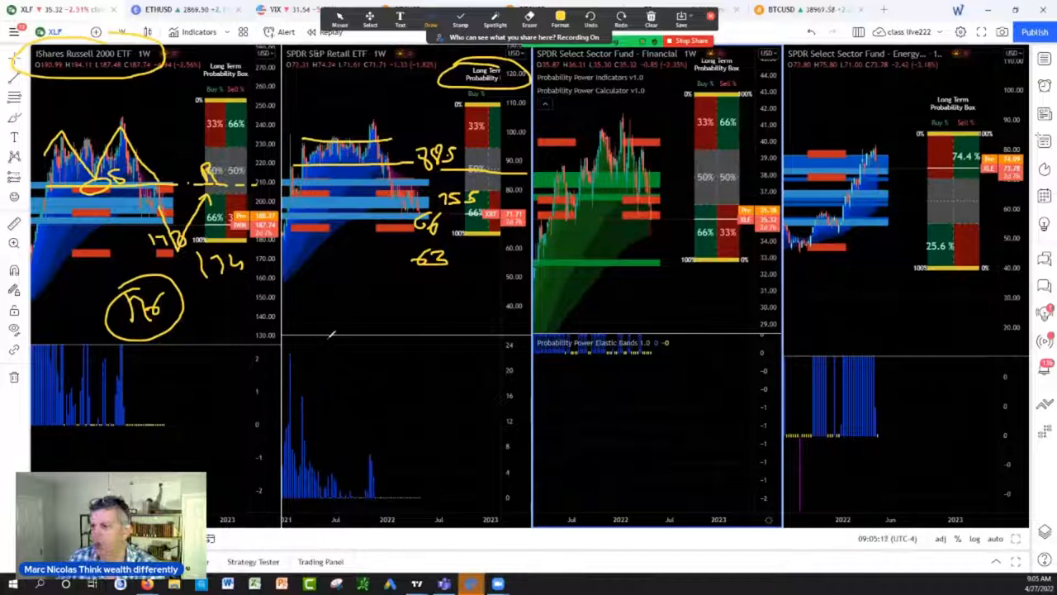
pyautogui.moveTo(339, 322)
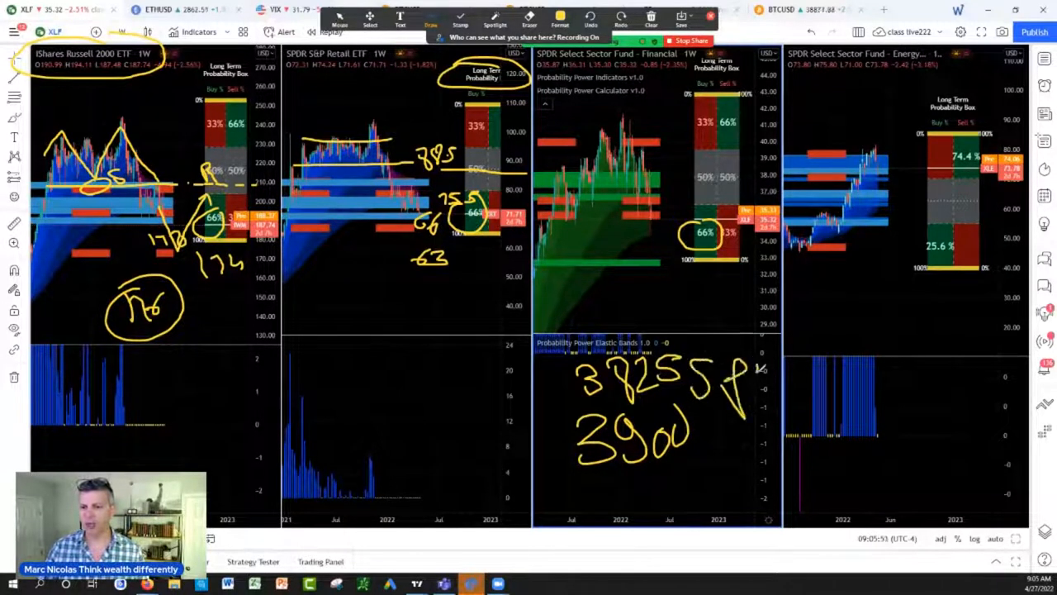
# Trace the rally on the financials chart and adjust the brush drawing style
pyautogui.moveTo(730, 372); pyautogui.dragTo(757, 396)
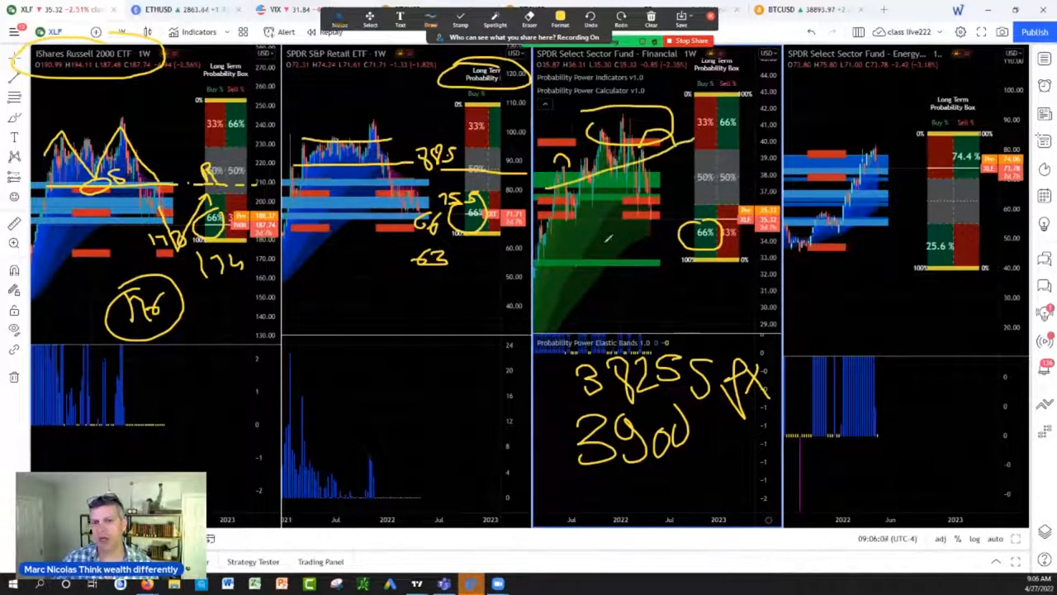
pyautogui.moveTo(629, 221)
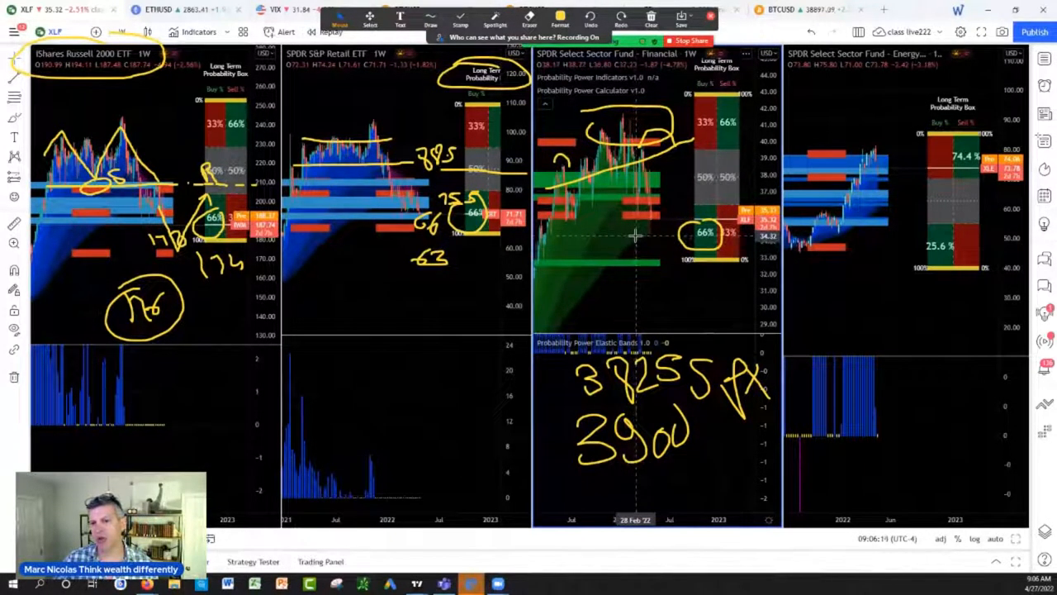
pyautogui.click(459, 16)
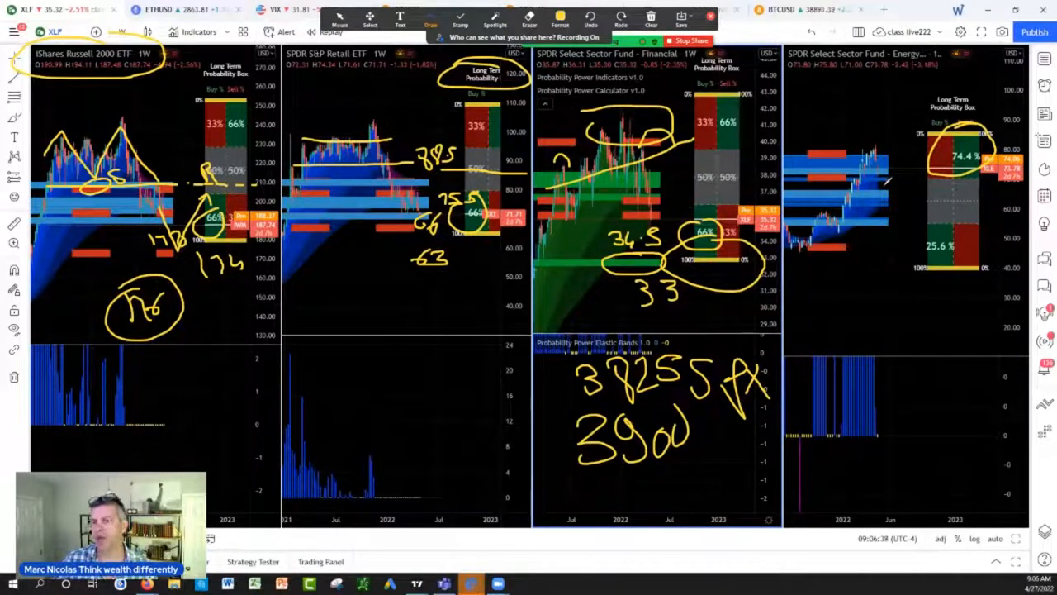
pyautogui.moveTo(862, 157)
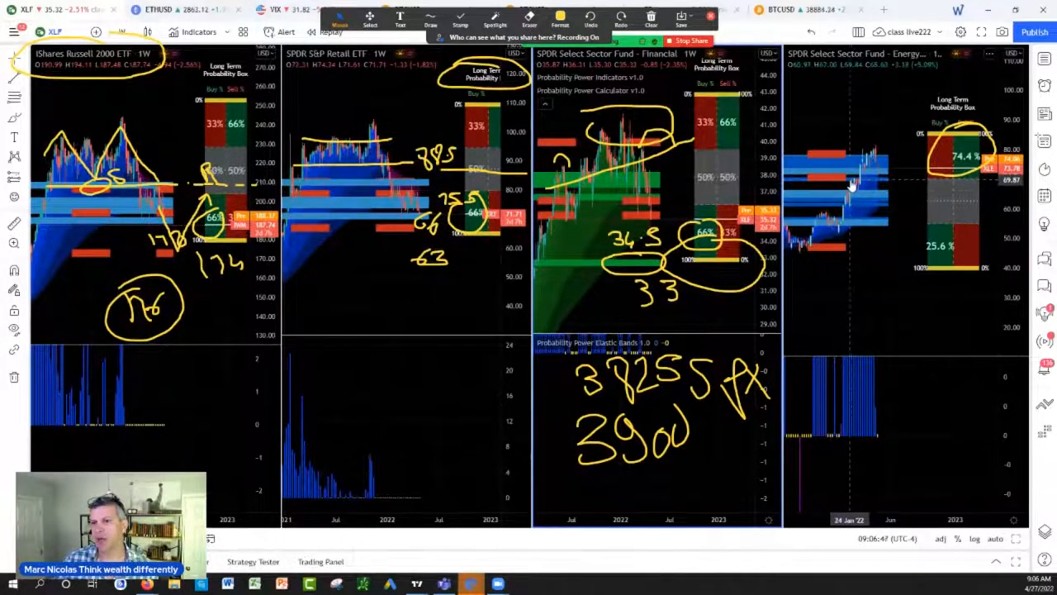
pyautogui.click(429, 23)
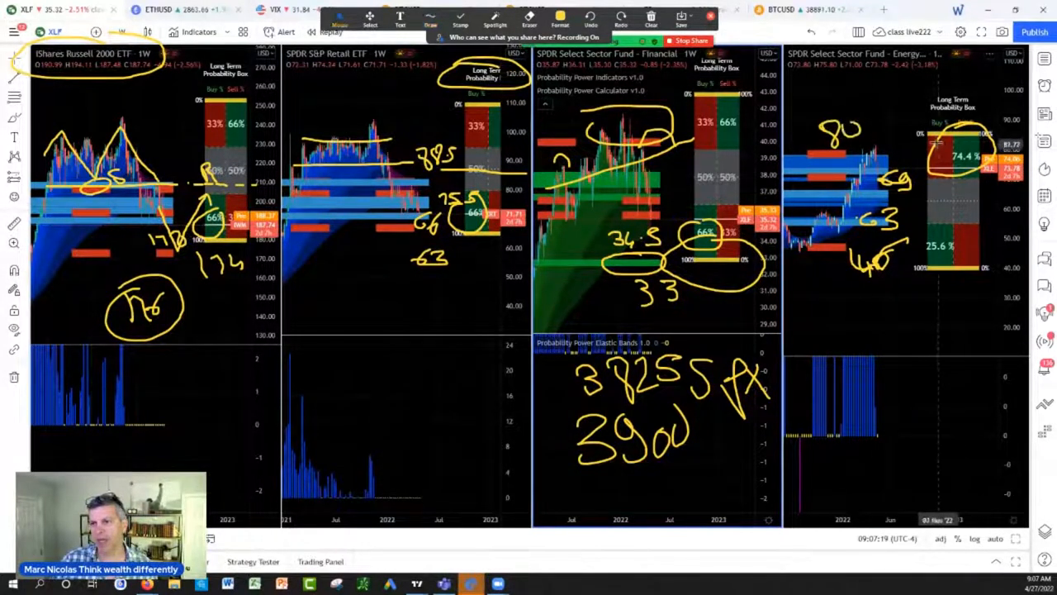
pyautogui.click(429, 25)
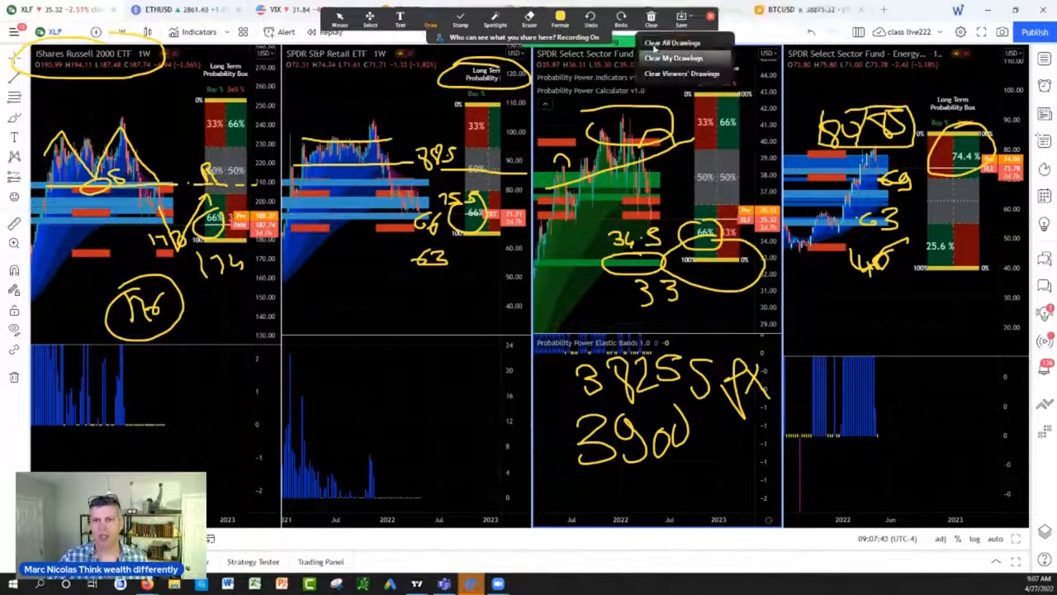
# Erase every drawing from all four sector charts via Clear All Drawings
pyautogui.click(671, 43)
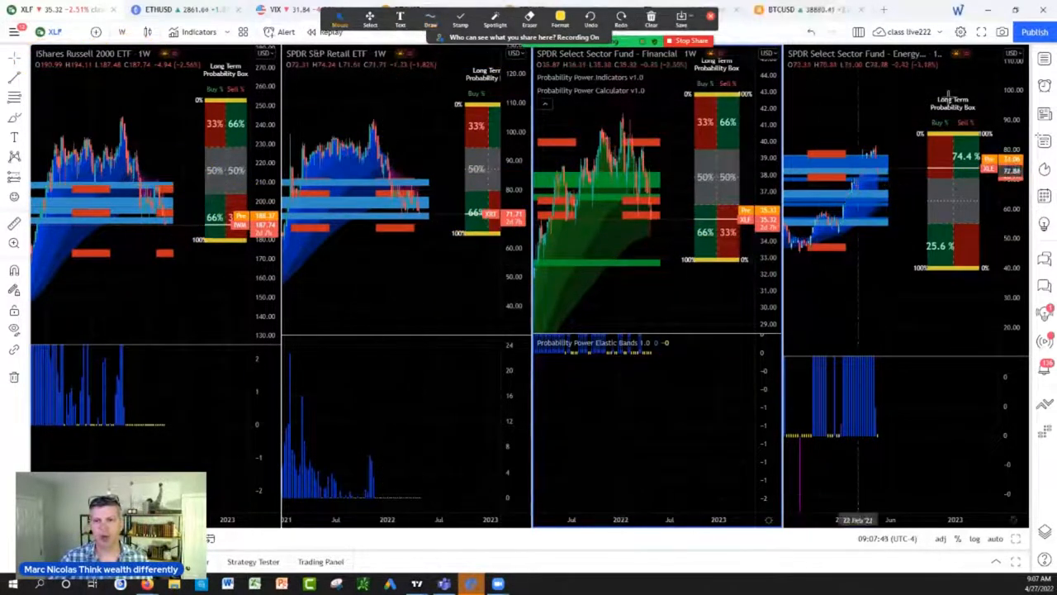
# Search ES under Futures and load the E-mini S&P 500 futures weekly chart
pyautogui.click(857, 31)
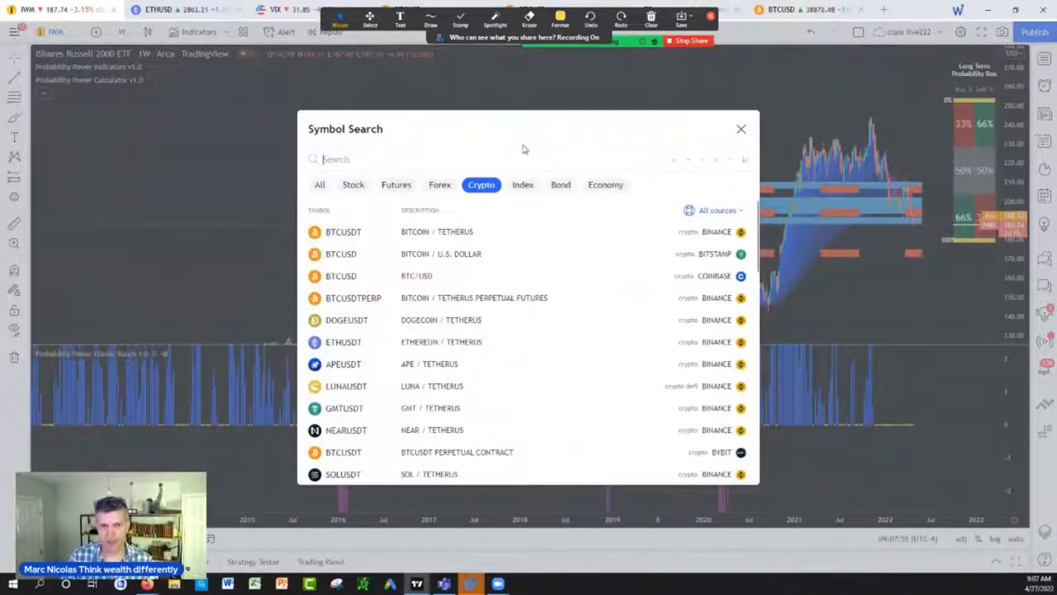
pyautogui.write('ES')
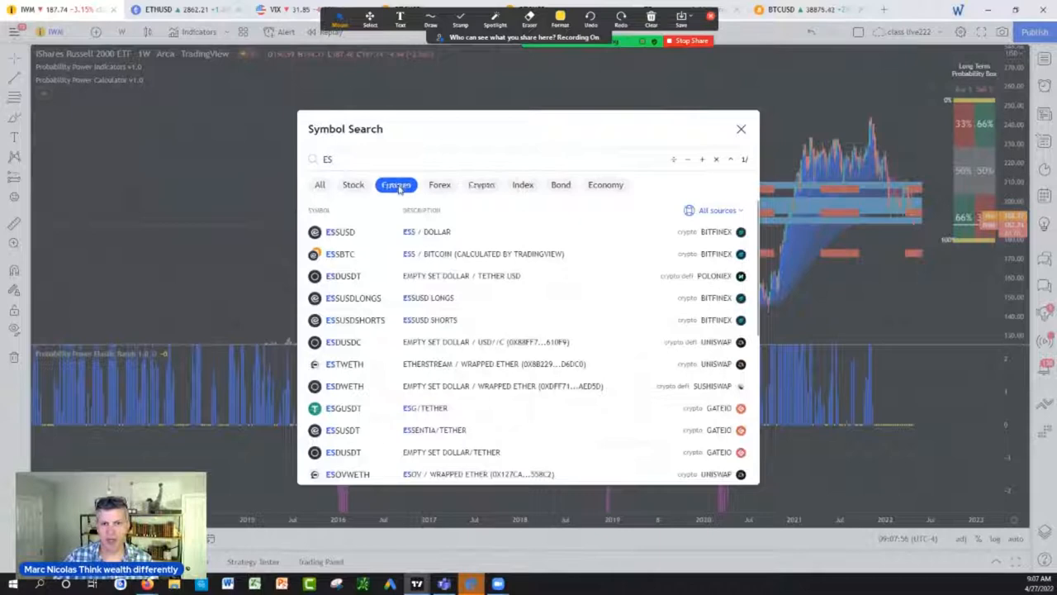
pyautogui.click(396, 185)
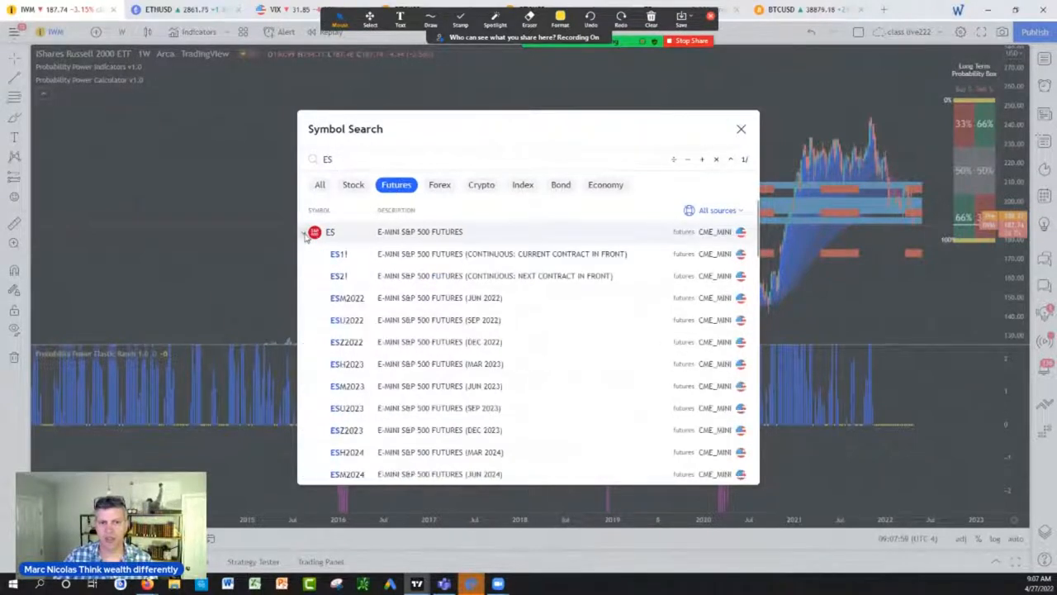
pyautogui.click(339, 254)
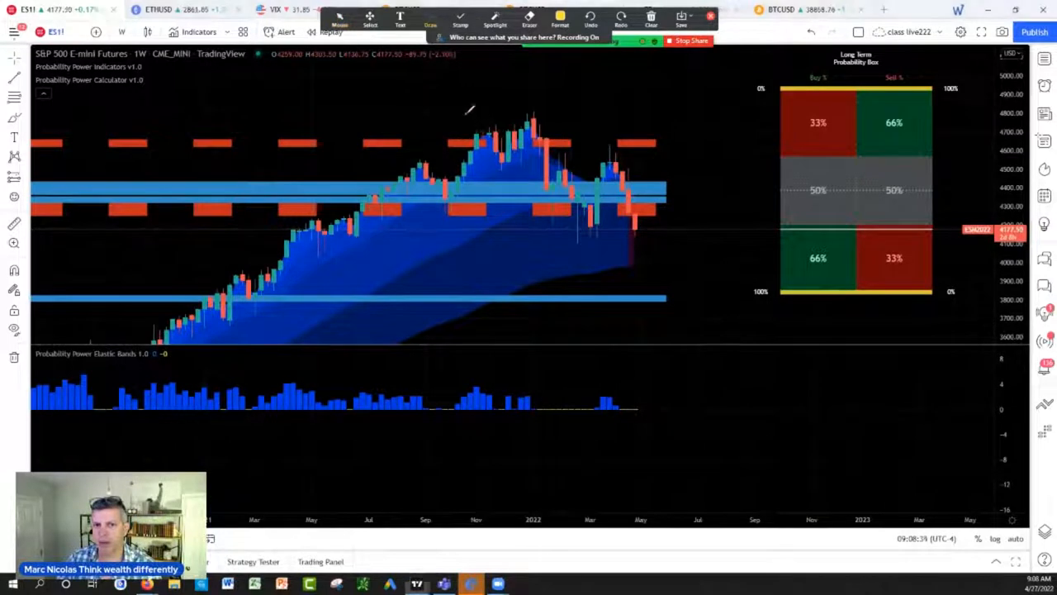
# Mark the rounded top above the peak and box a target zone below the latest price
pyautogui.moveTo(463, 107); pyautogui.dragTo(554, 148)
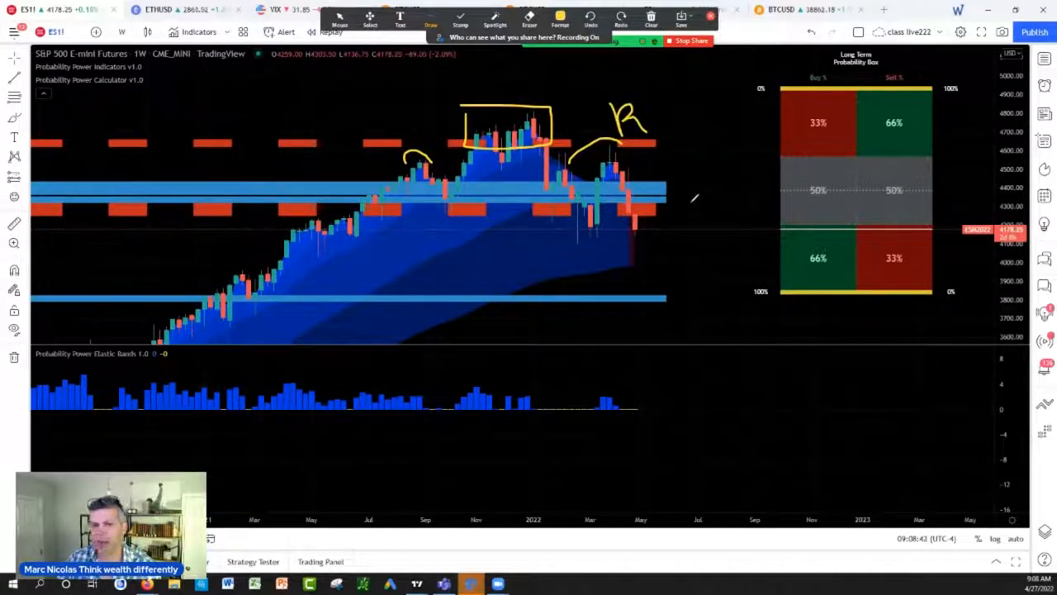
pyautogui.moveTo(603, 202)
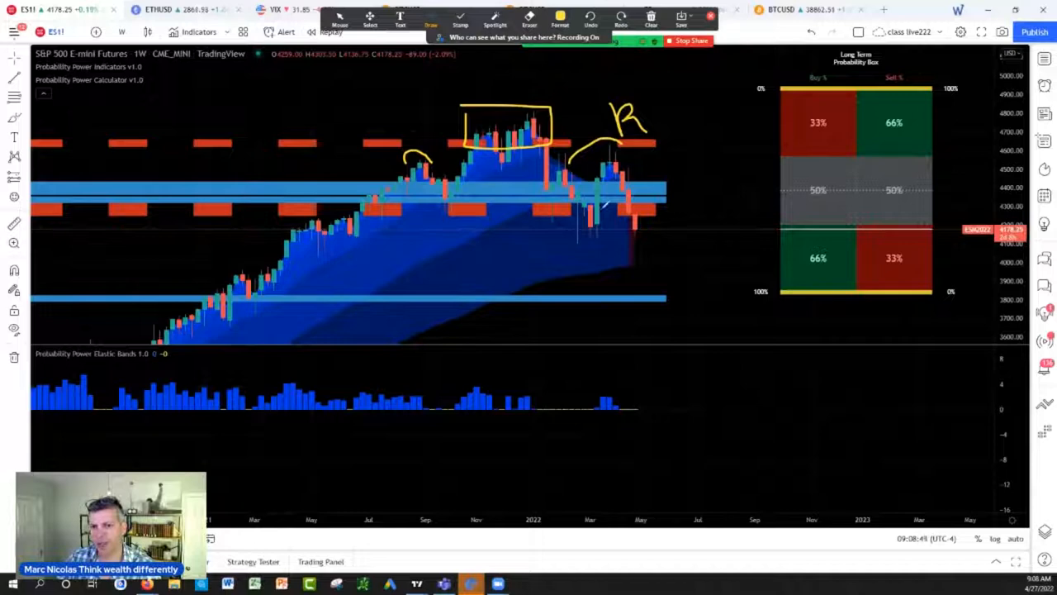
pyautogui.moveTo(628, 239); pyautogui.dragTo(630, 305)
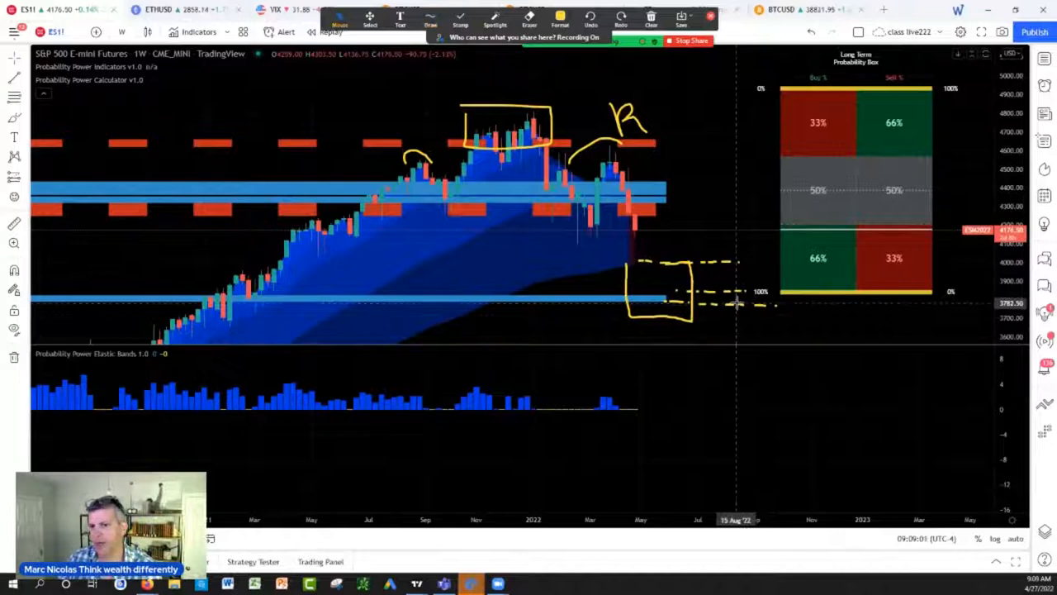
# Handwrite the 3785–3850 target range and add the 3800 level with a bracket
pyautogui.click(429, 17)
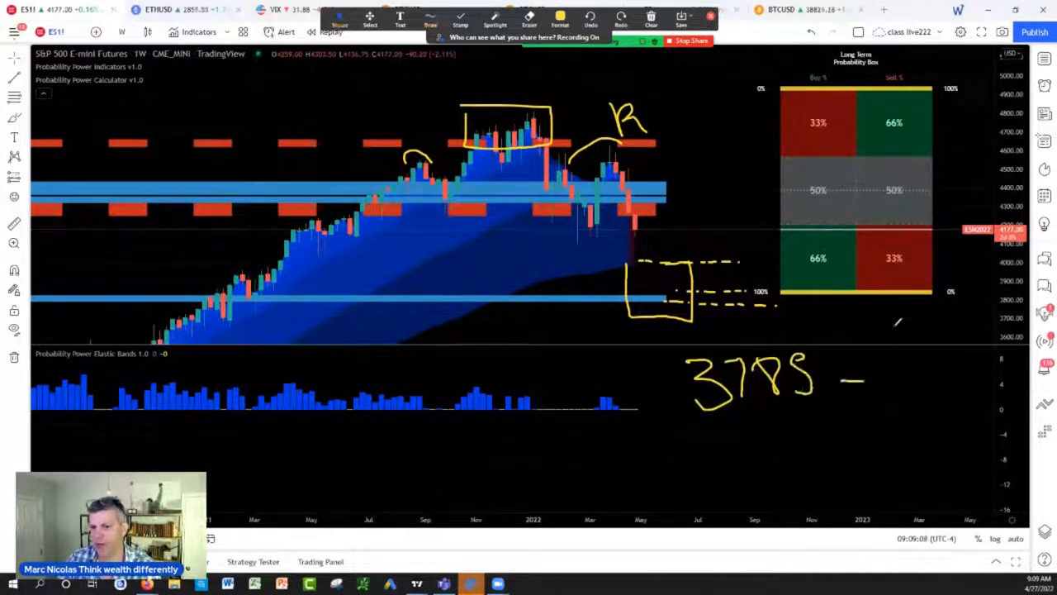
pyautogui.click(430, 20)
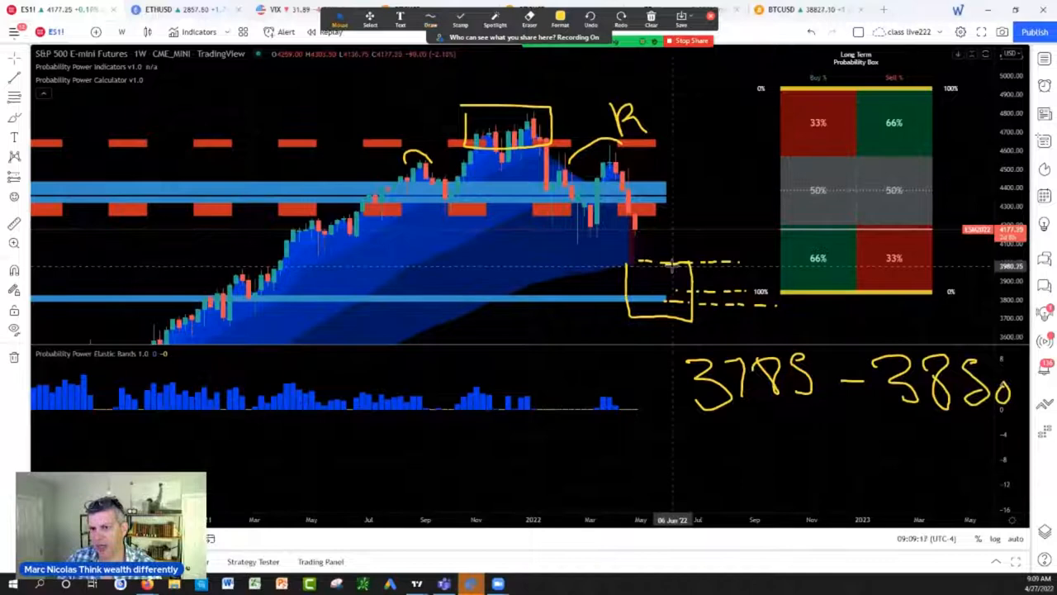
pyautogui.click(429, 24)
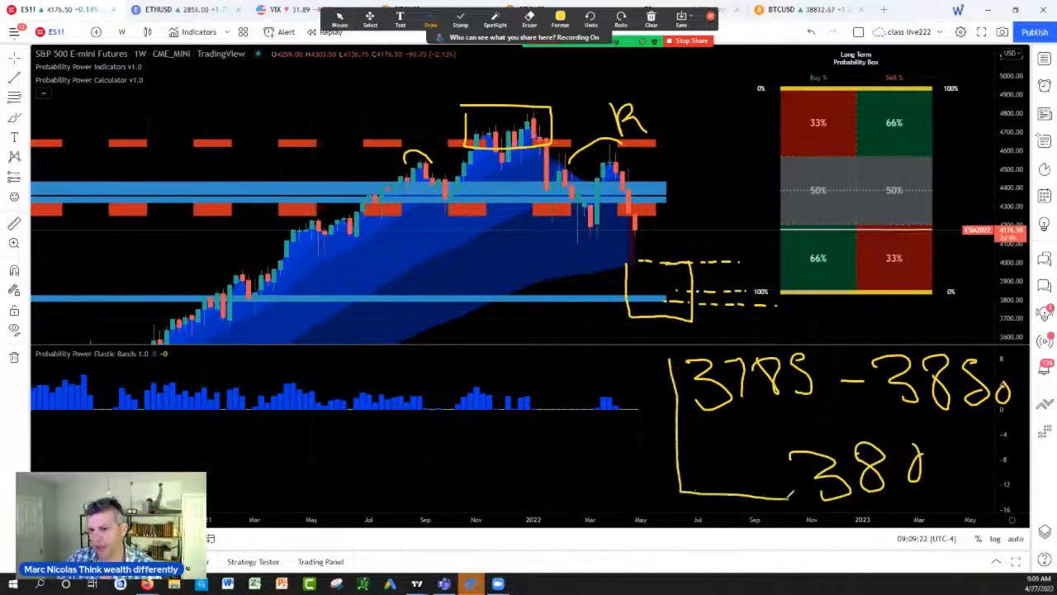
pyautogui.moveTo(697, 351); pyautogui.dragTo(1008, 496)
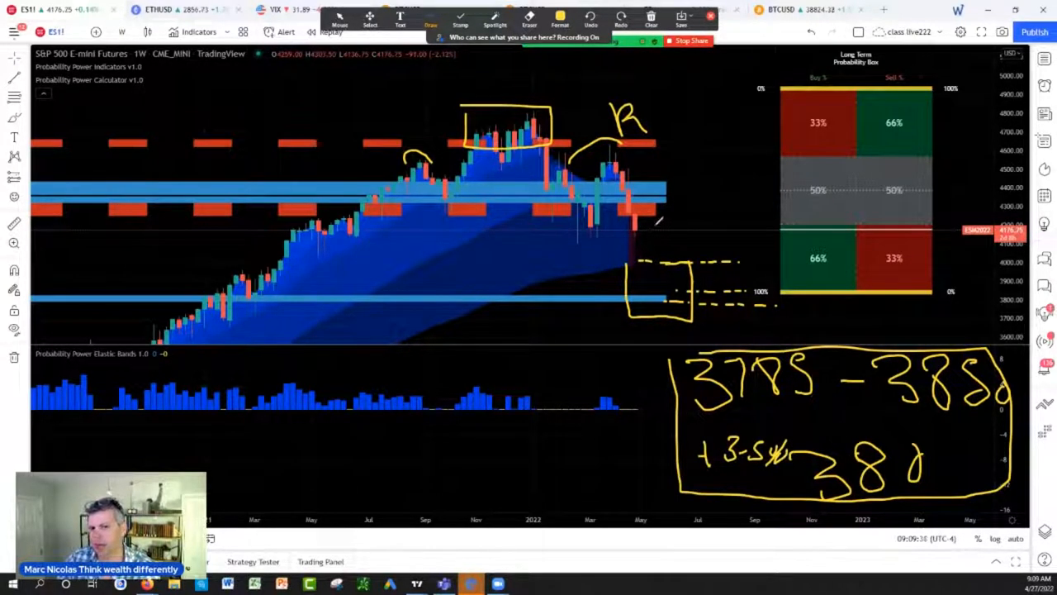
# Frame the targets with the +3-5% note and mark the Sell/Buy cells on the probability box
pyautogui.moveTo(661, 223); pyautogui.dragTo(702, 251)
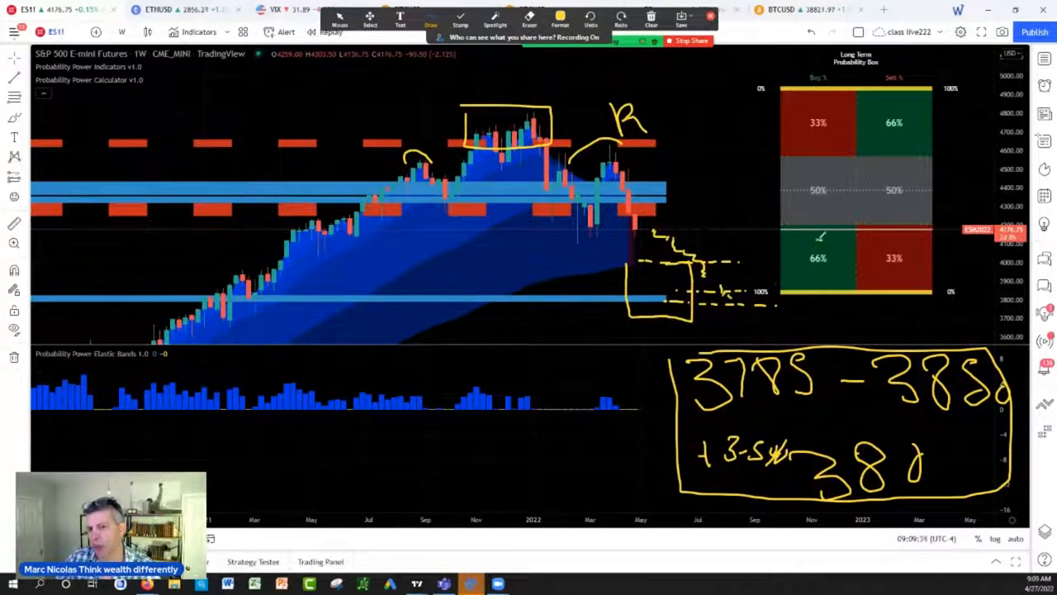
pyautogui.moveTo(776, 257); pyautogui.dragTo(851, 257)
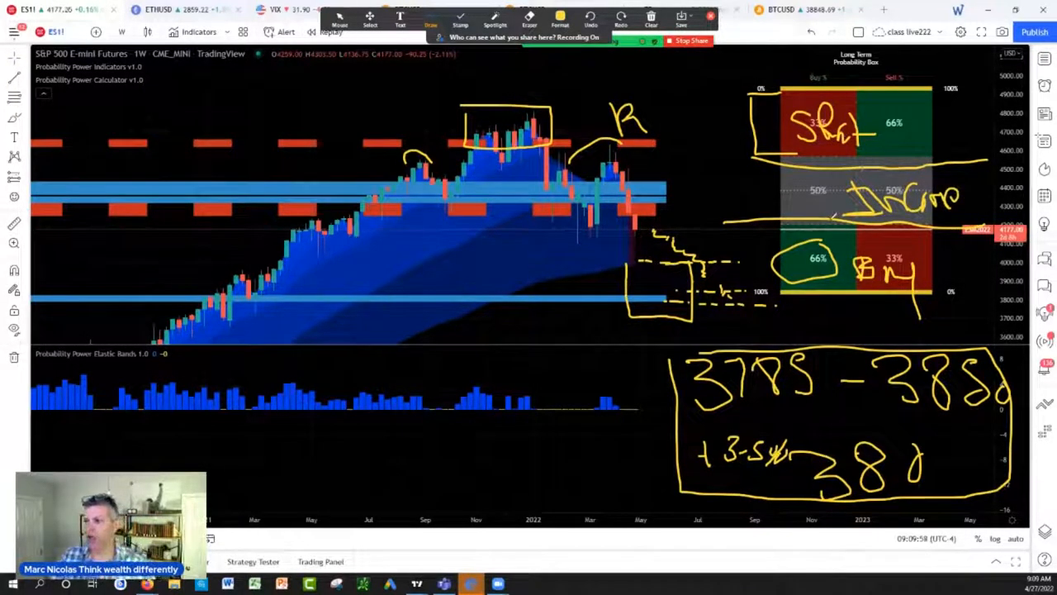
pyautogui.click(651, 20)
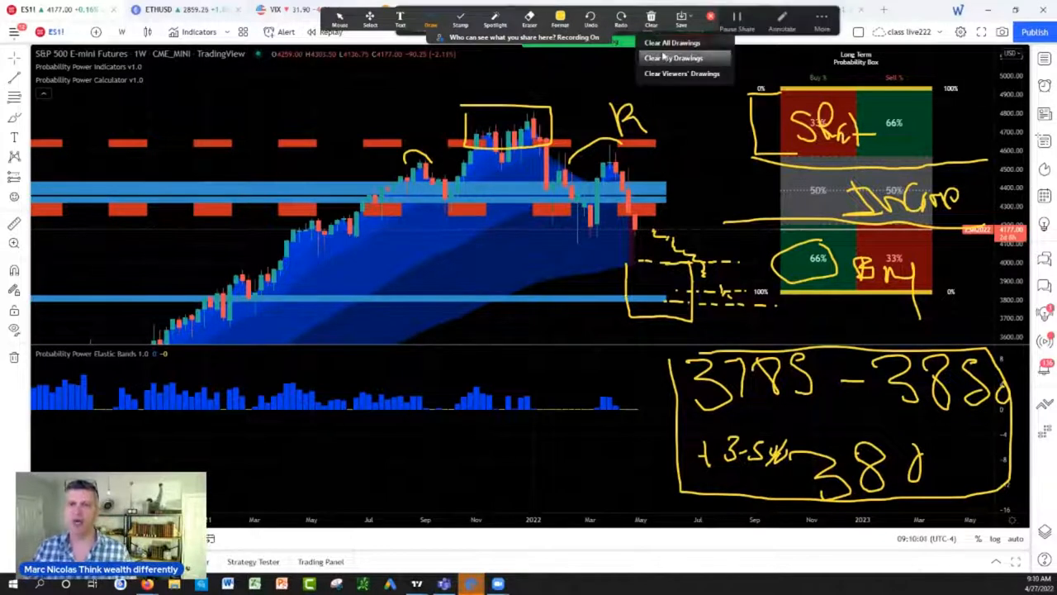
# Clear all drawings and set the Probability Power Calculator to show live Box Percentages (69.2%/30.8%)
pyautogui.click(670, 43)
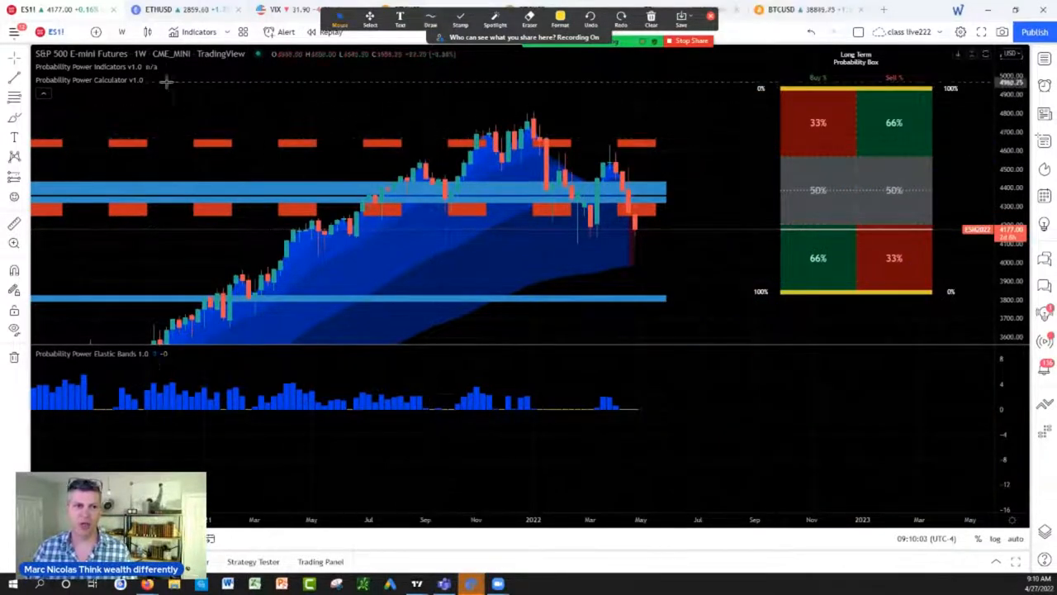
pyautogui.click(152, 79)
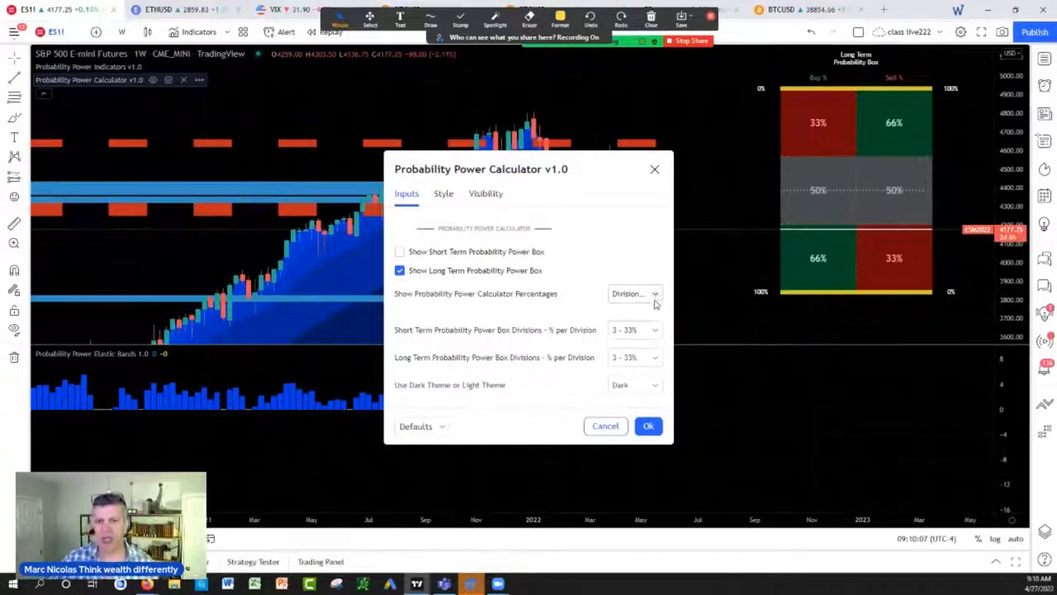
pyautogui.click(634, 294)
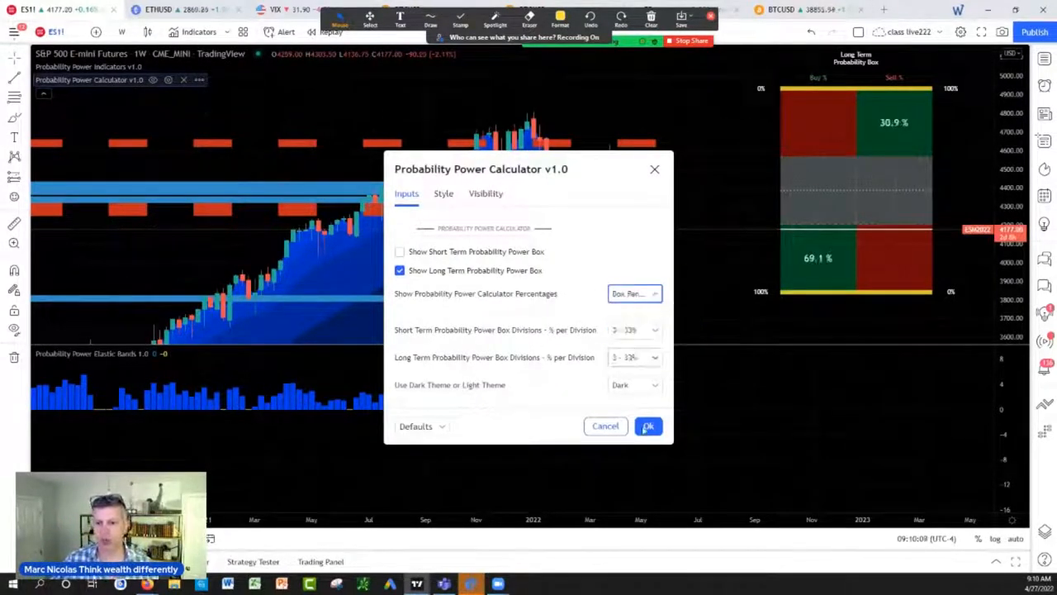
pyautogui.click(647, 426)
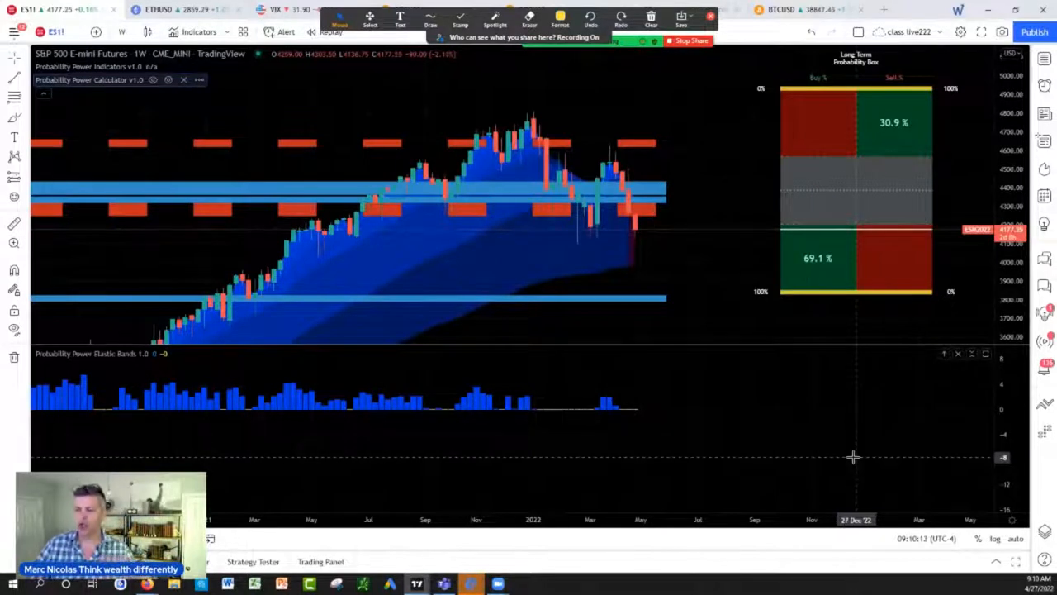
pyautogui.click(430, 18)
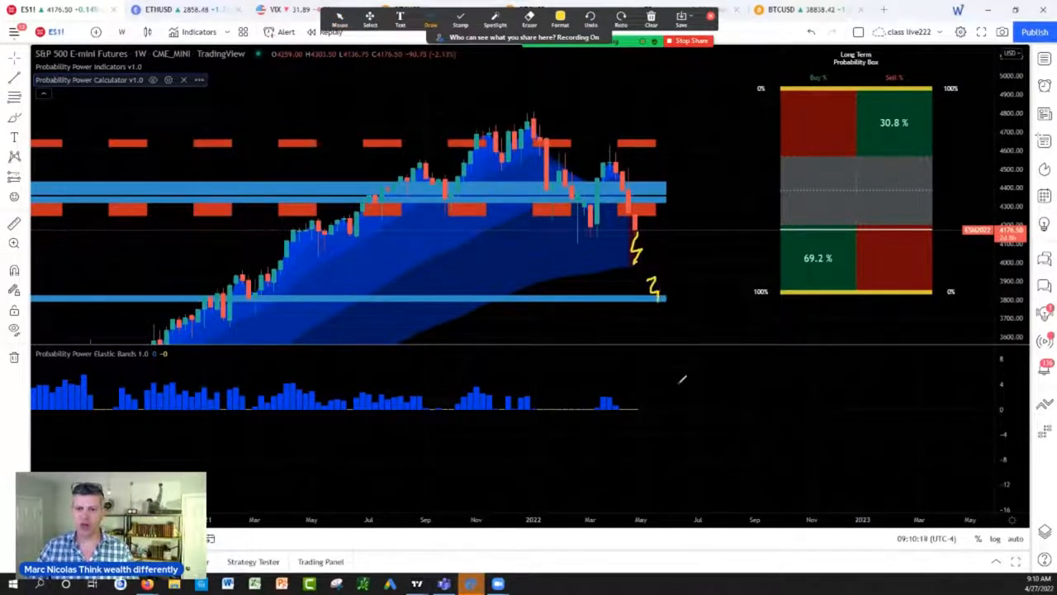
# Circle the 100% level, outline the 69.2% buy cell, then clear all drawings
pyautogui.moveTo(743, 289); pyautogui.dragTo(763, 330)
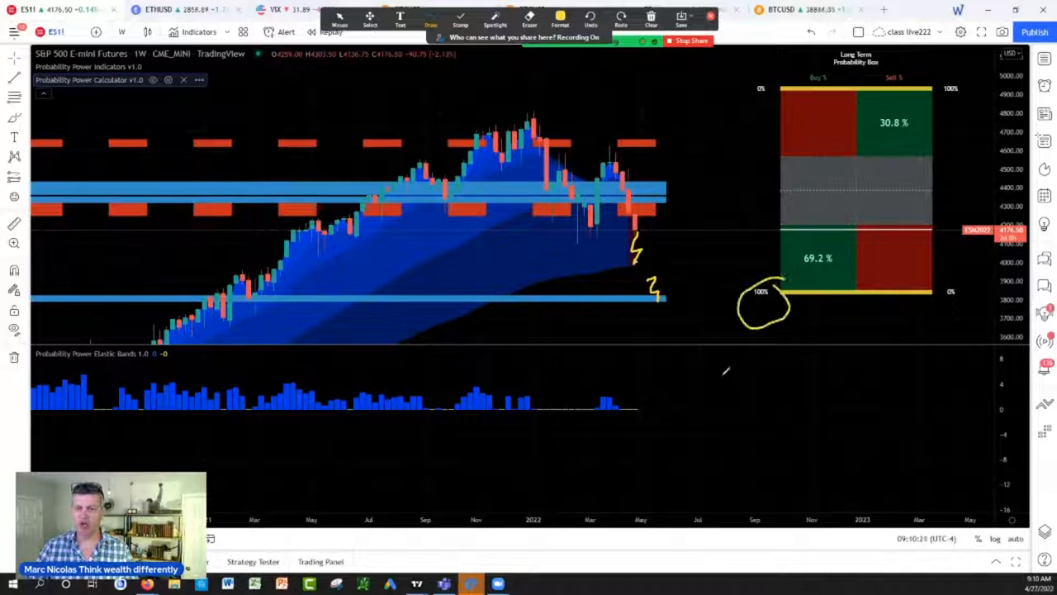
pyautogui.moveTo(793, 289); pyautogui.dragTo(939, 248)
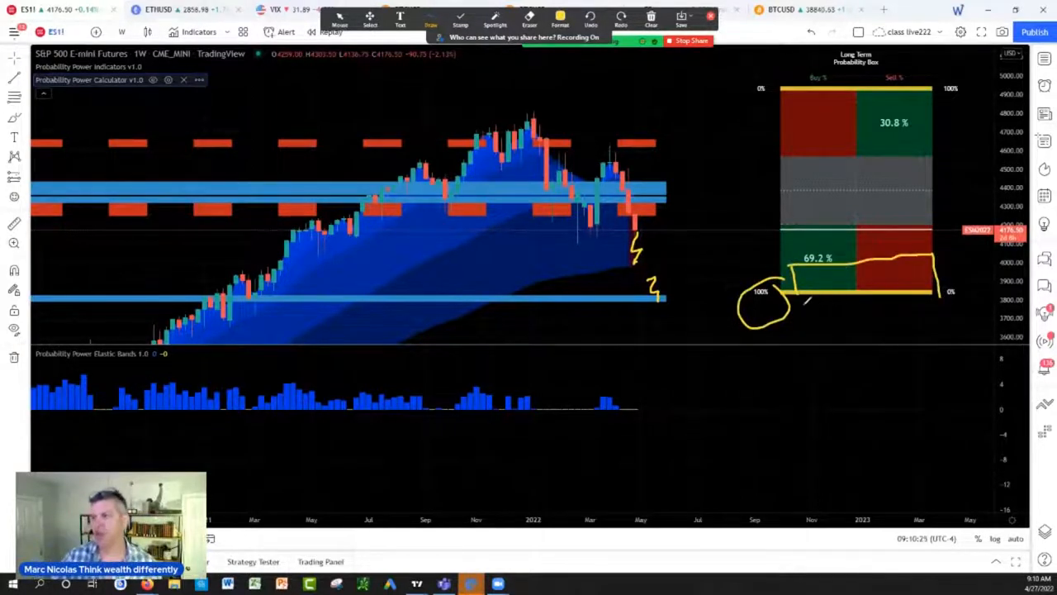
pyautogui.click(651, 24)
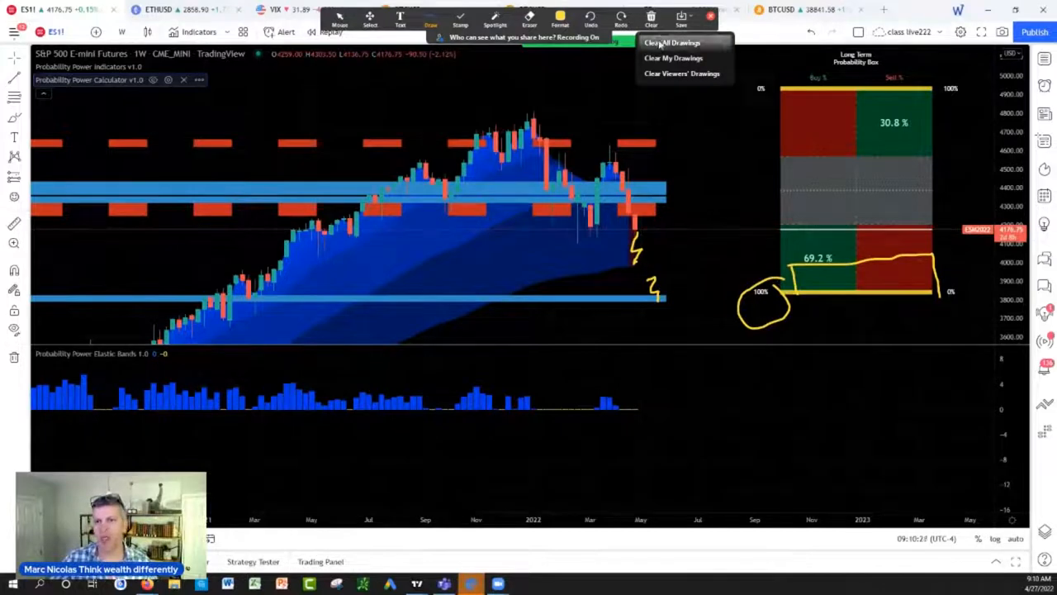
pyautogui.click(671, 43)
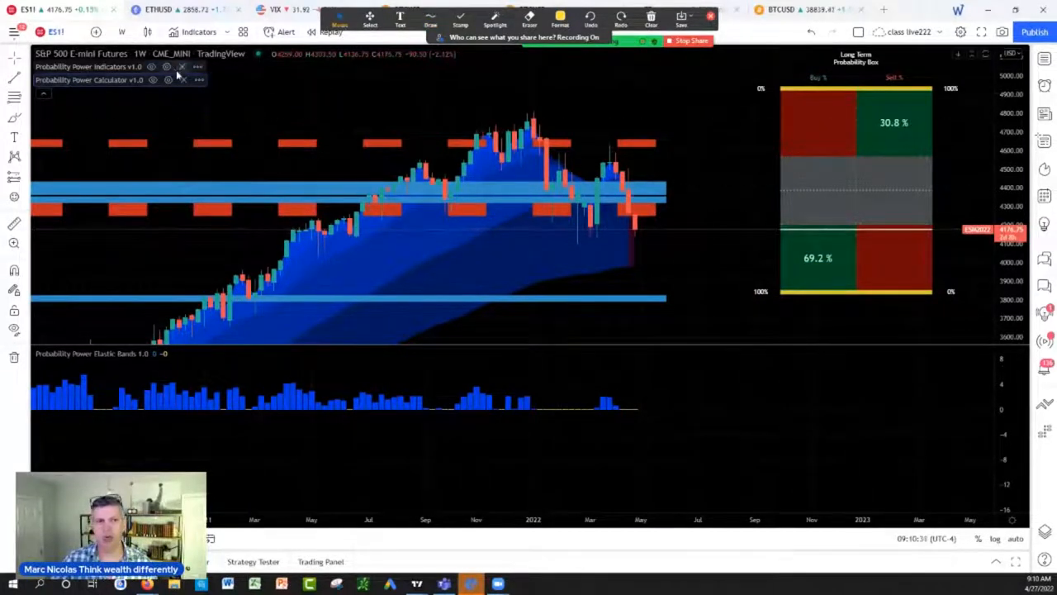
# Write target levels 3850, 3800 and 3785 beside the price and box them together
pyautogui.click(154, 79)
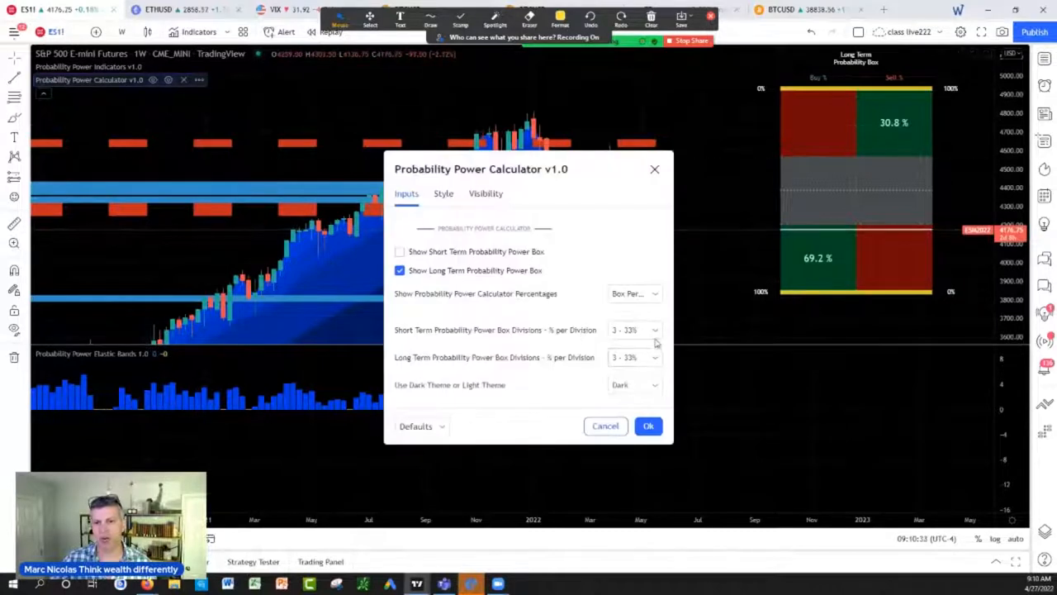
pyautogui.click(635, 357)
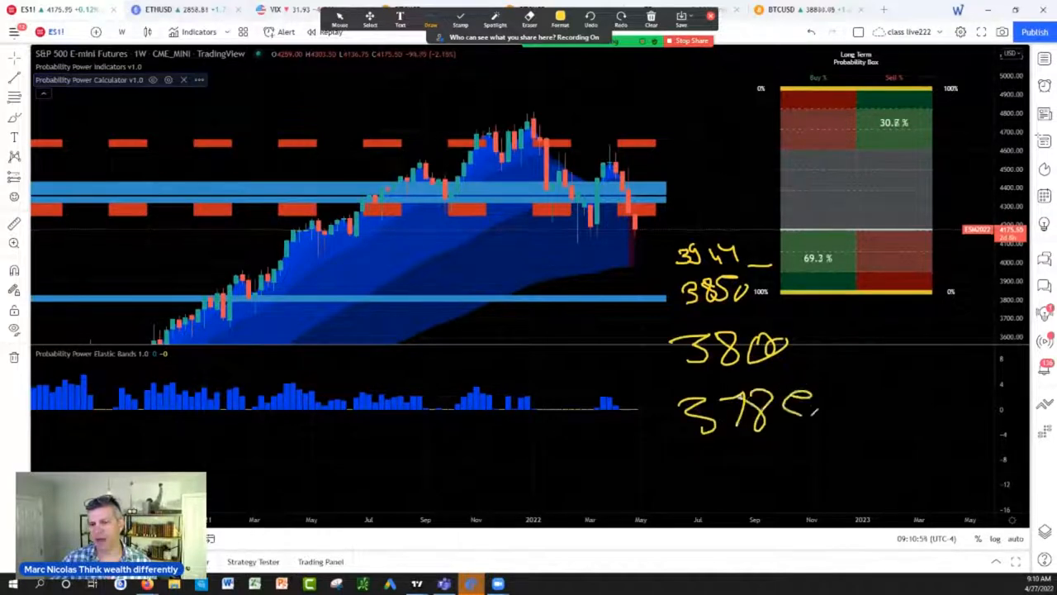
pyautogui.moveTo(674, 251); pyautogui.dragTo(826, 446)
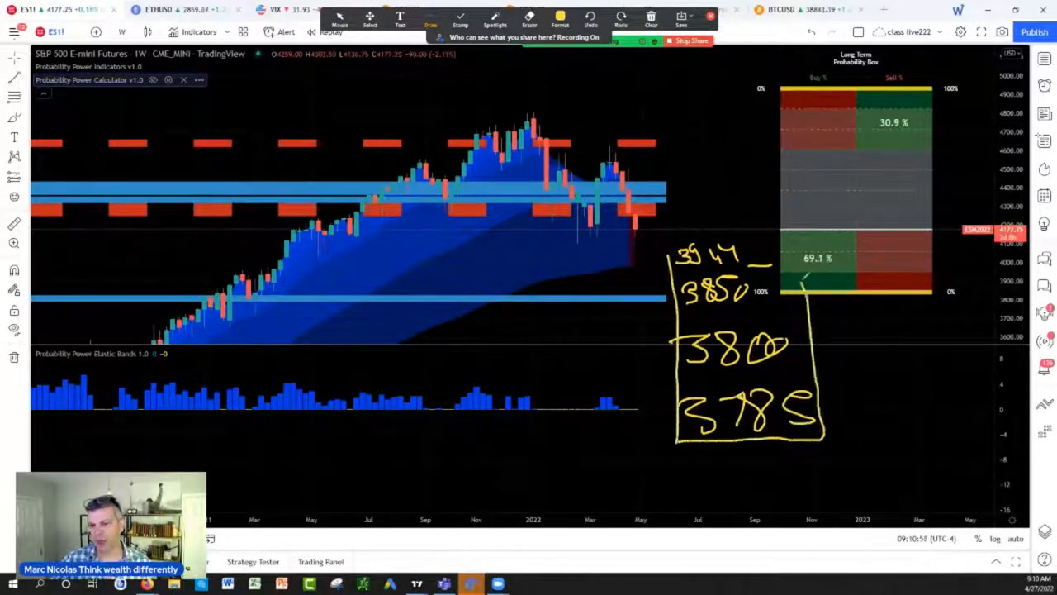